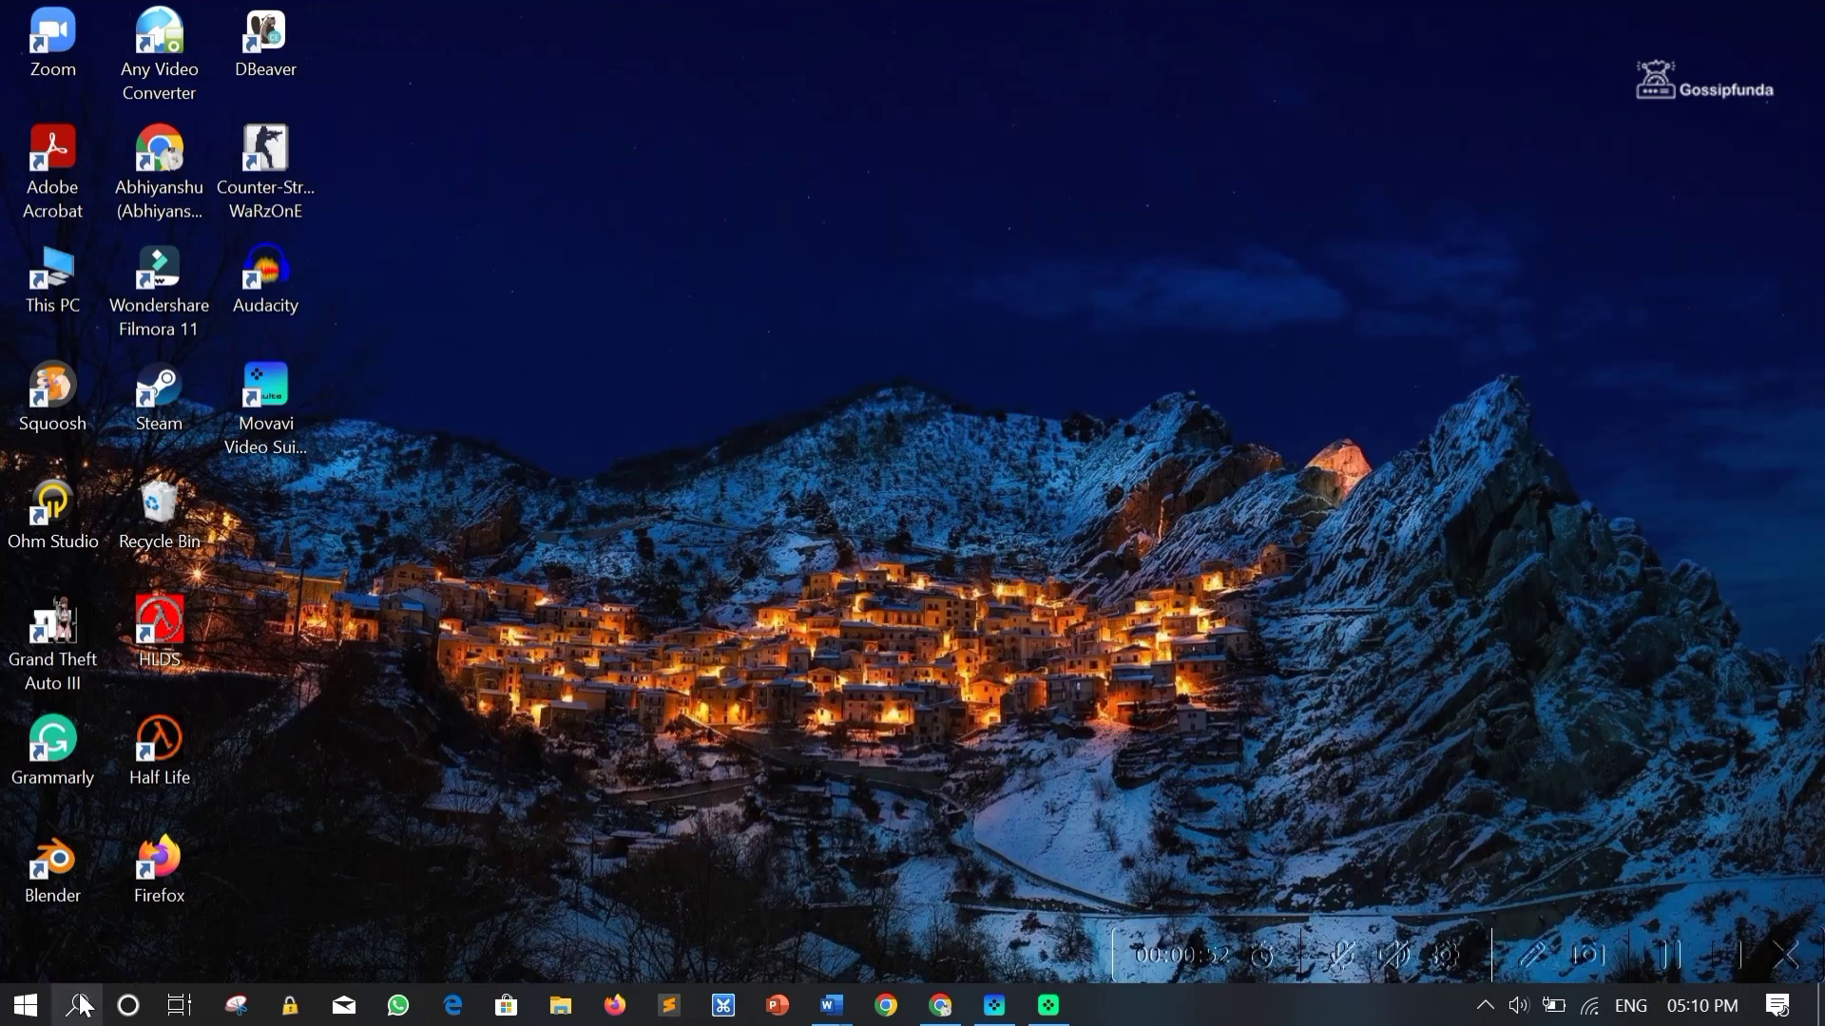
Search Windows for 'se' and open the Settings app from Best match.
click(81, 1005)
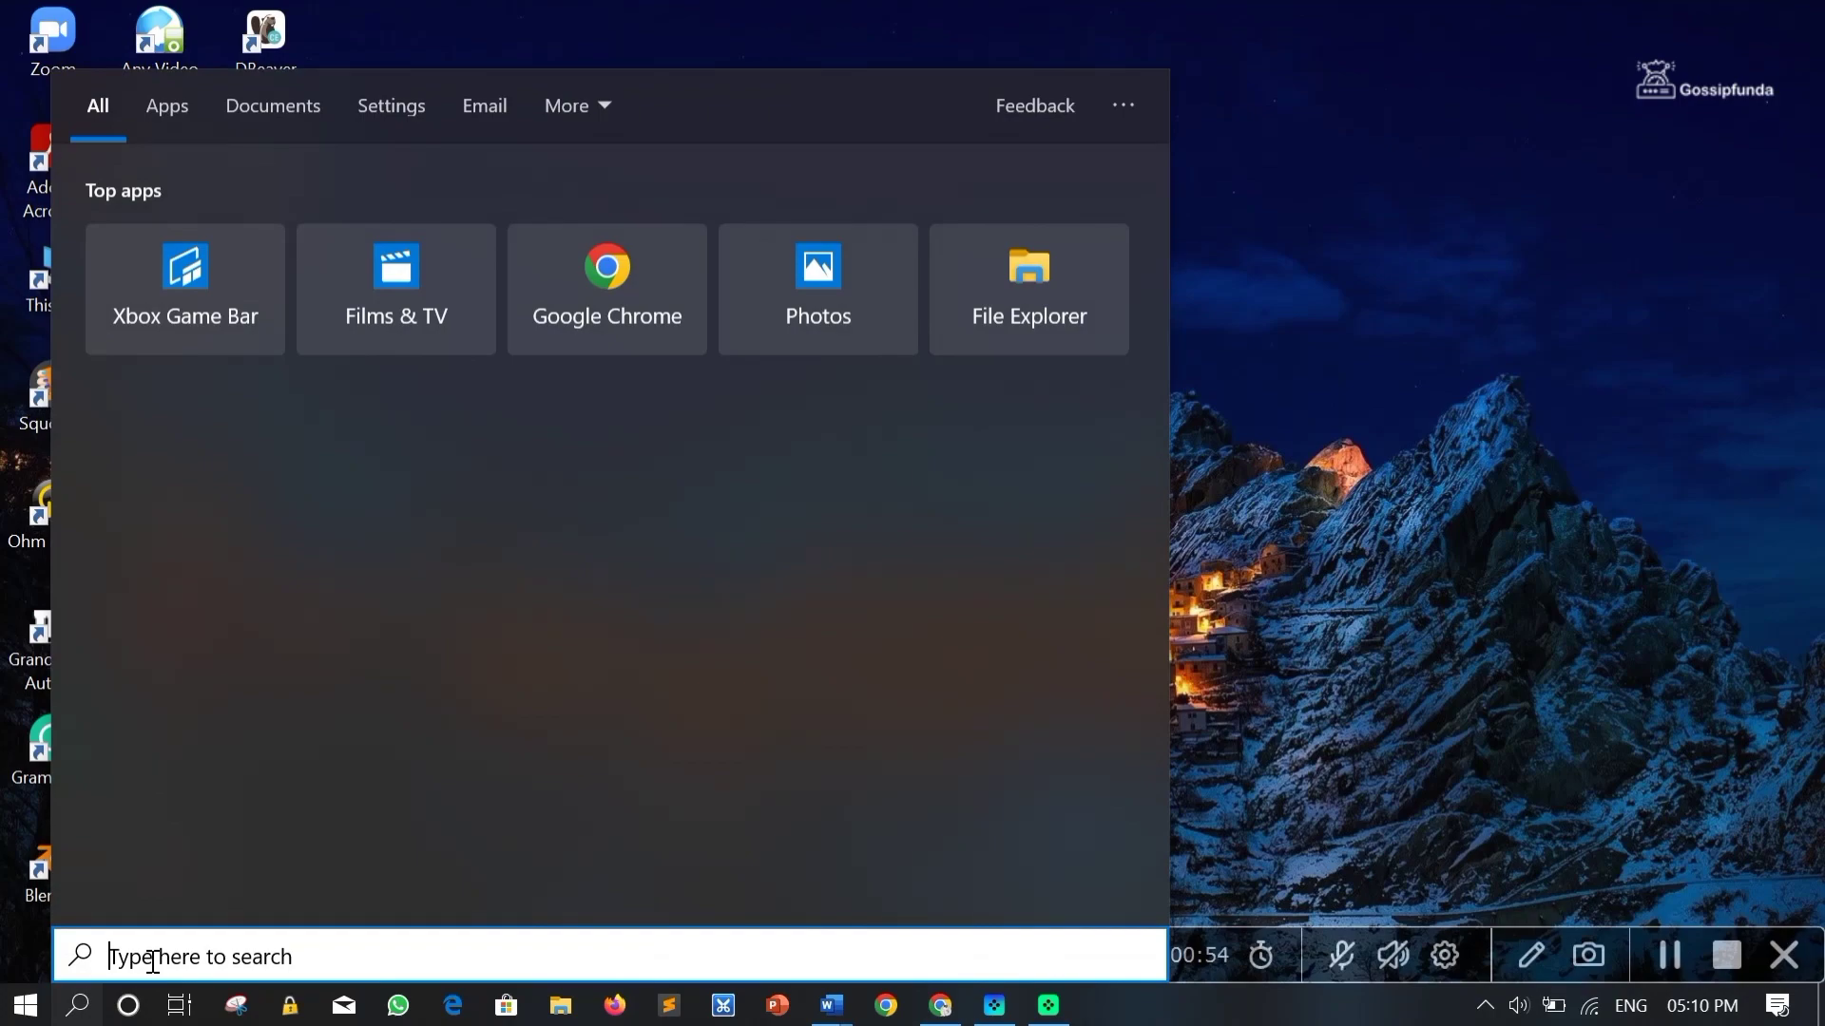
text(se)
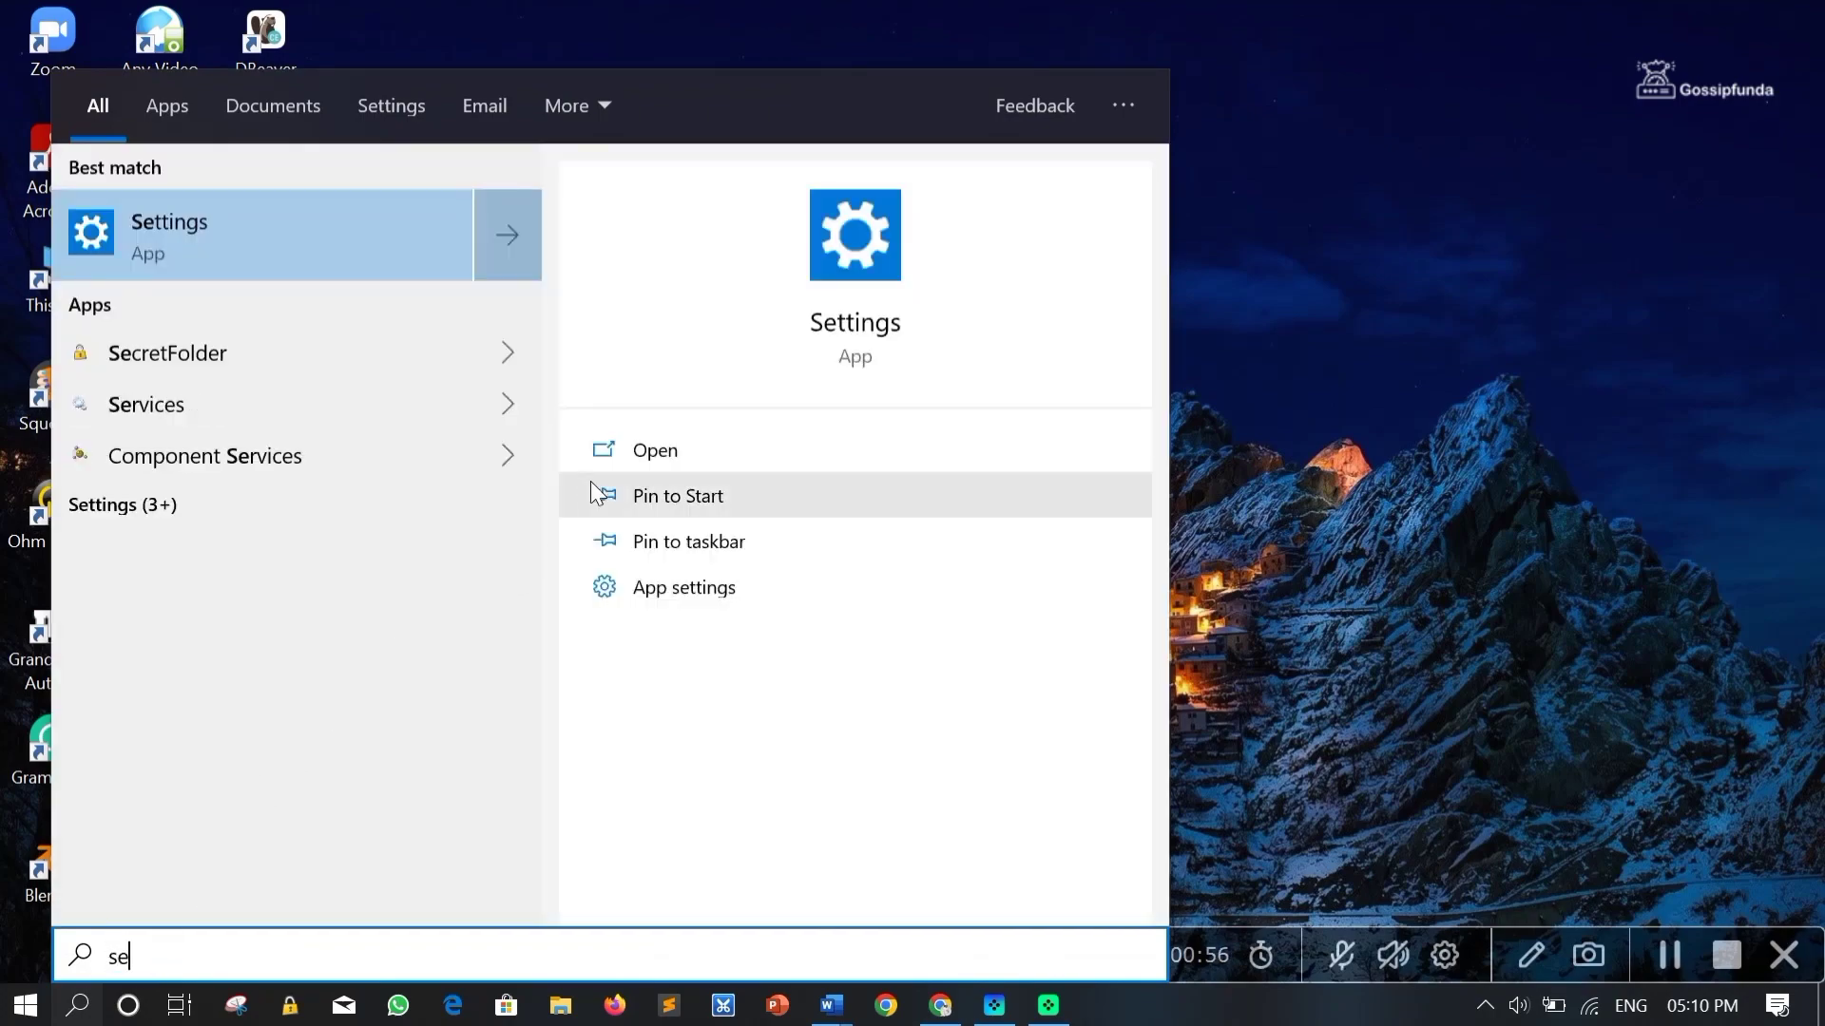
click(168, 235)
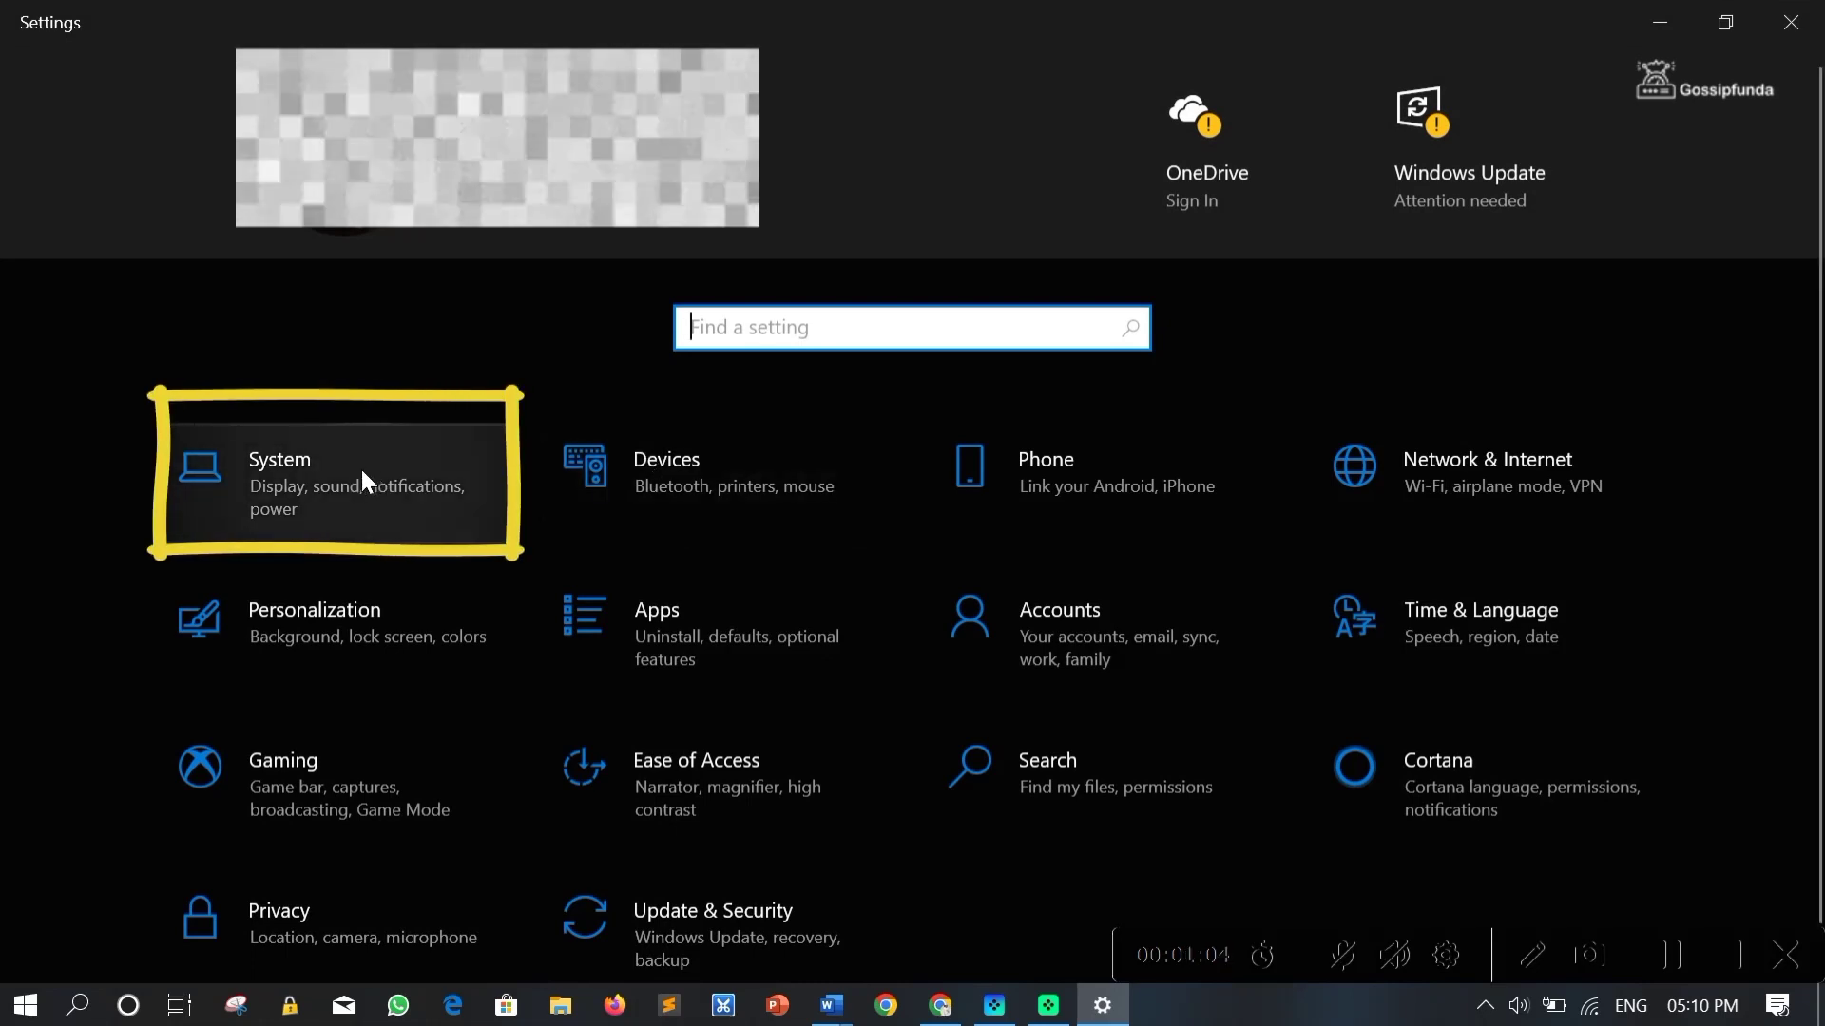
Go to System > Projecting to this PC in Settings.
click(333, 485)
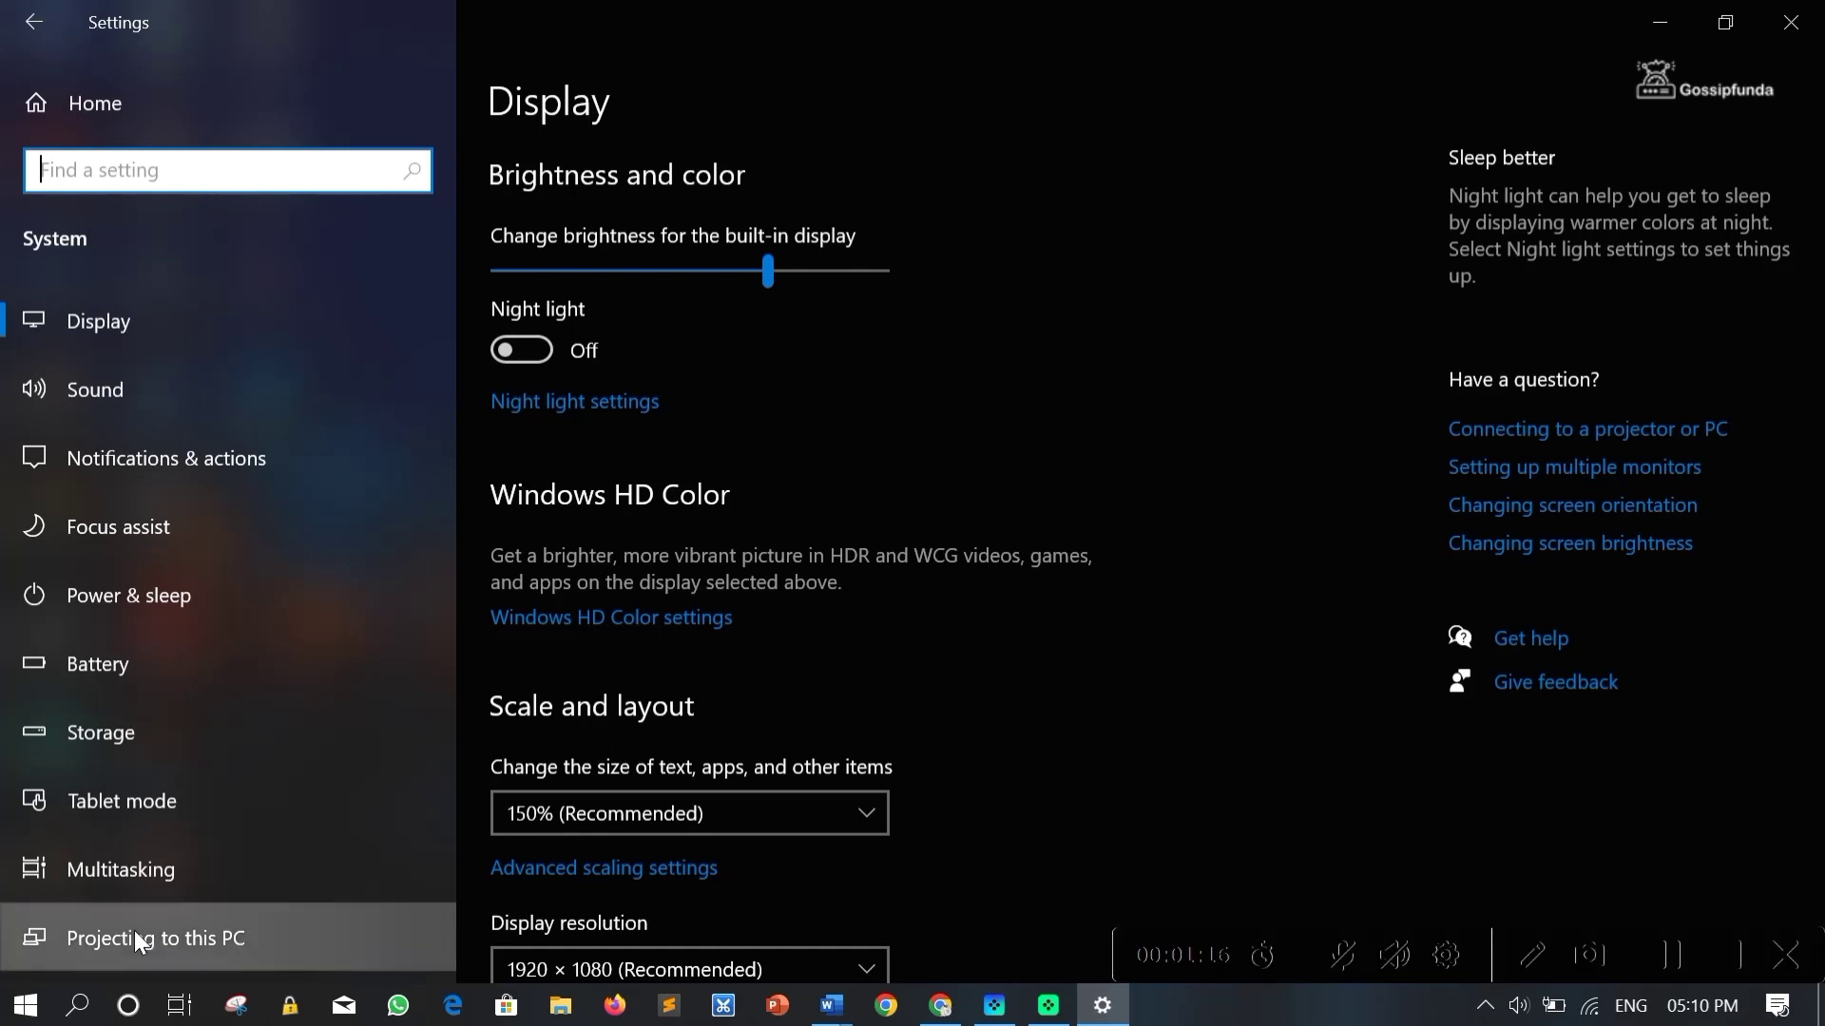
click(143, 938)
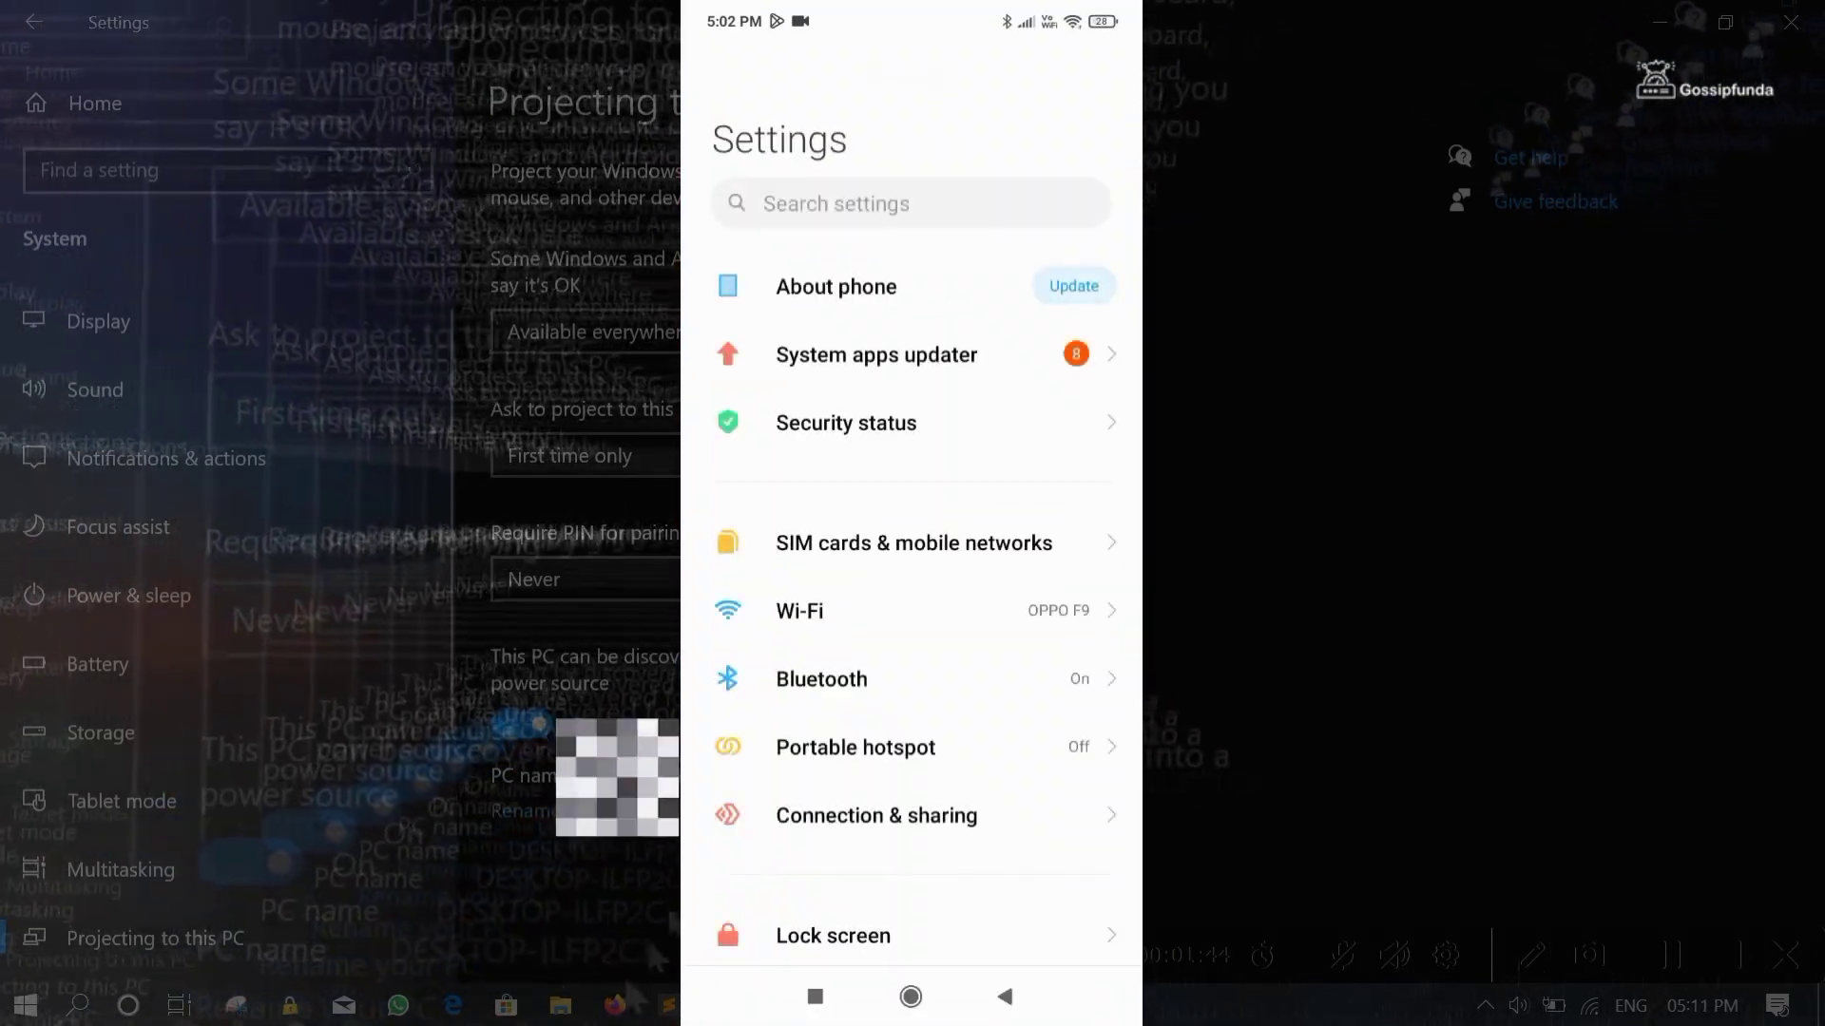
Search Android Settings for 'cast', open Cast, and switch its toggle on.
text(cast)
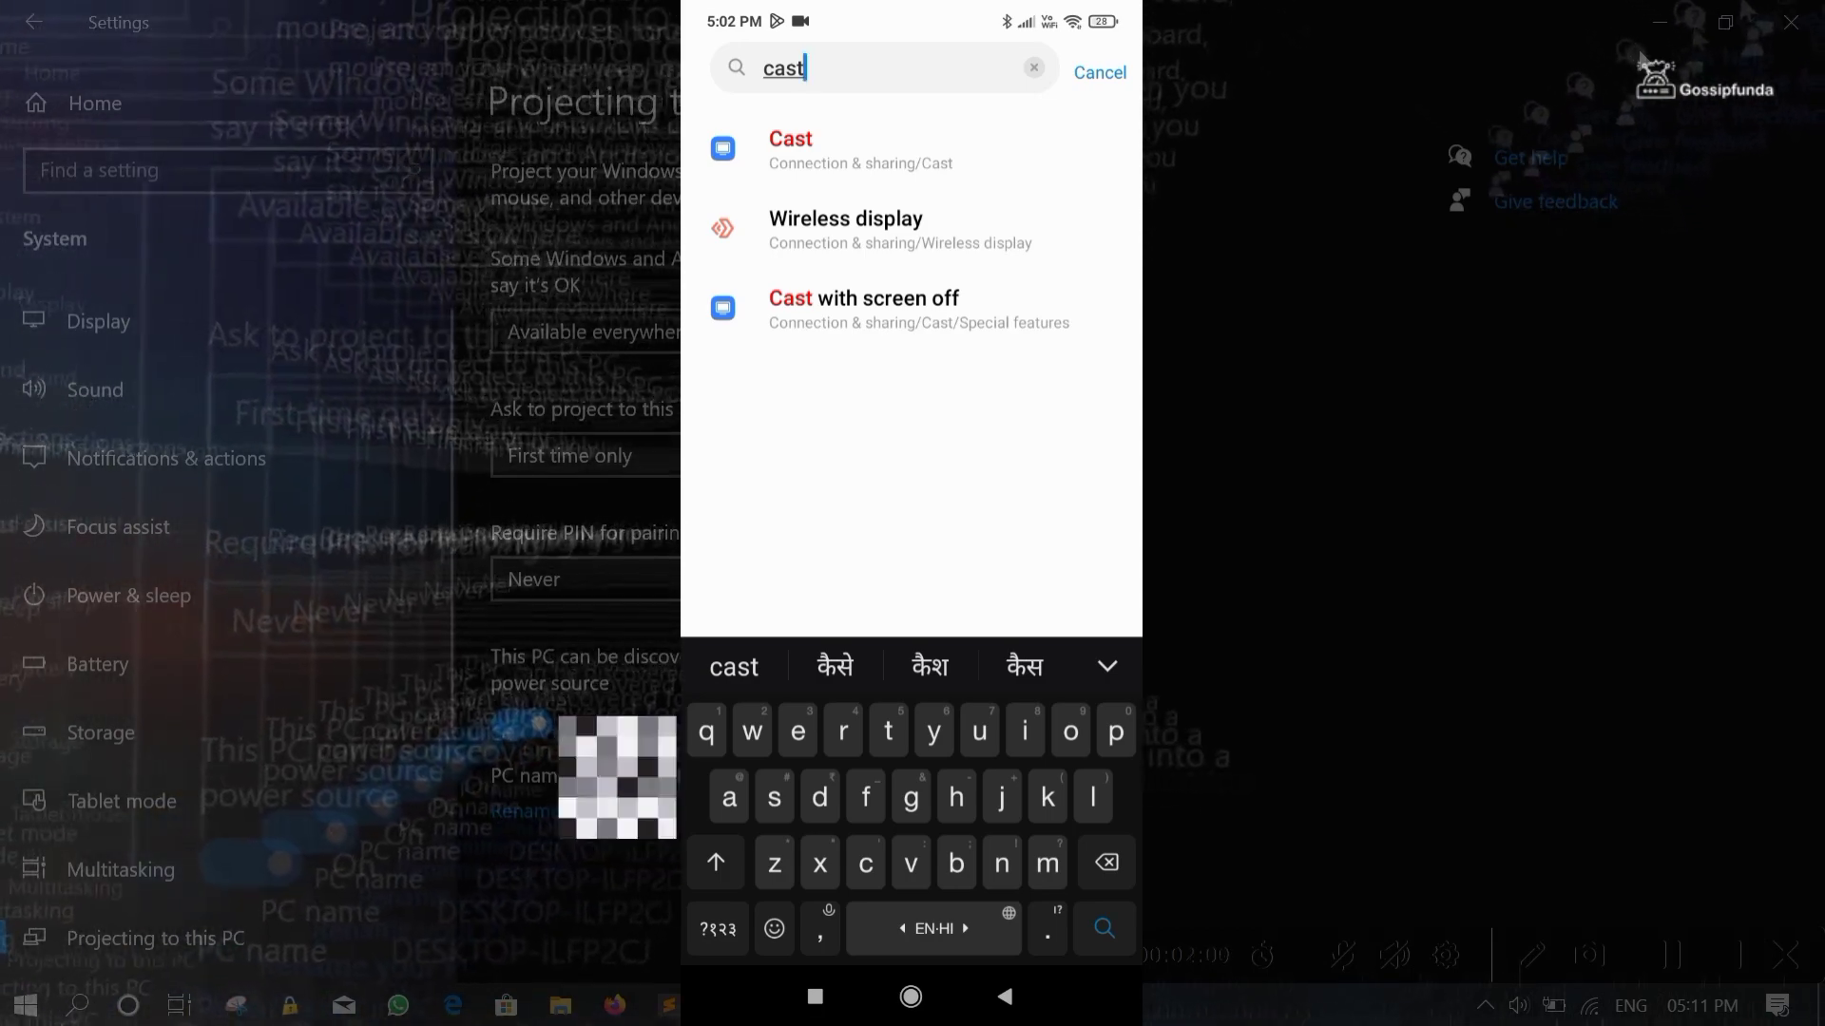
click(789, 150)
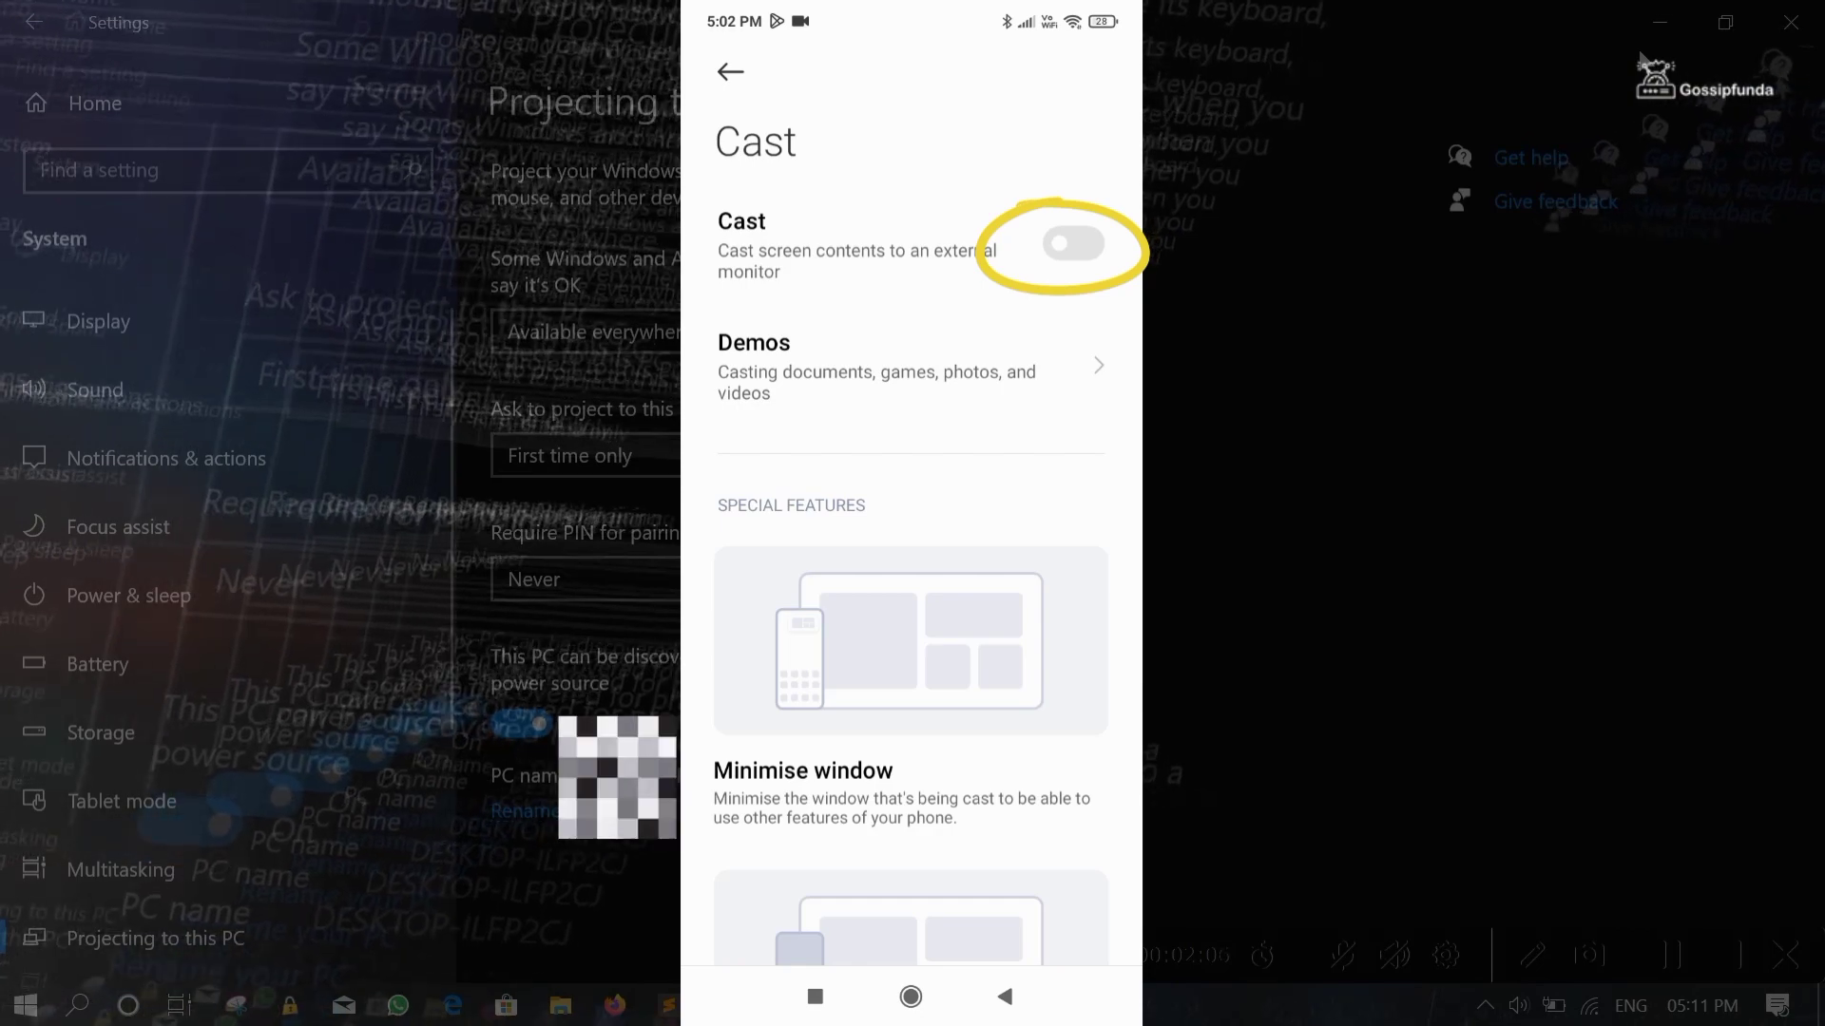
click(1073, 243)
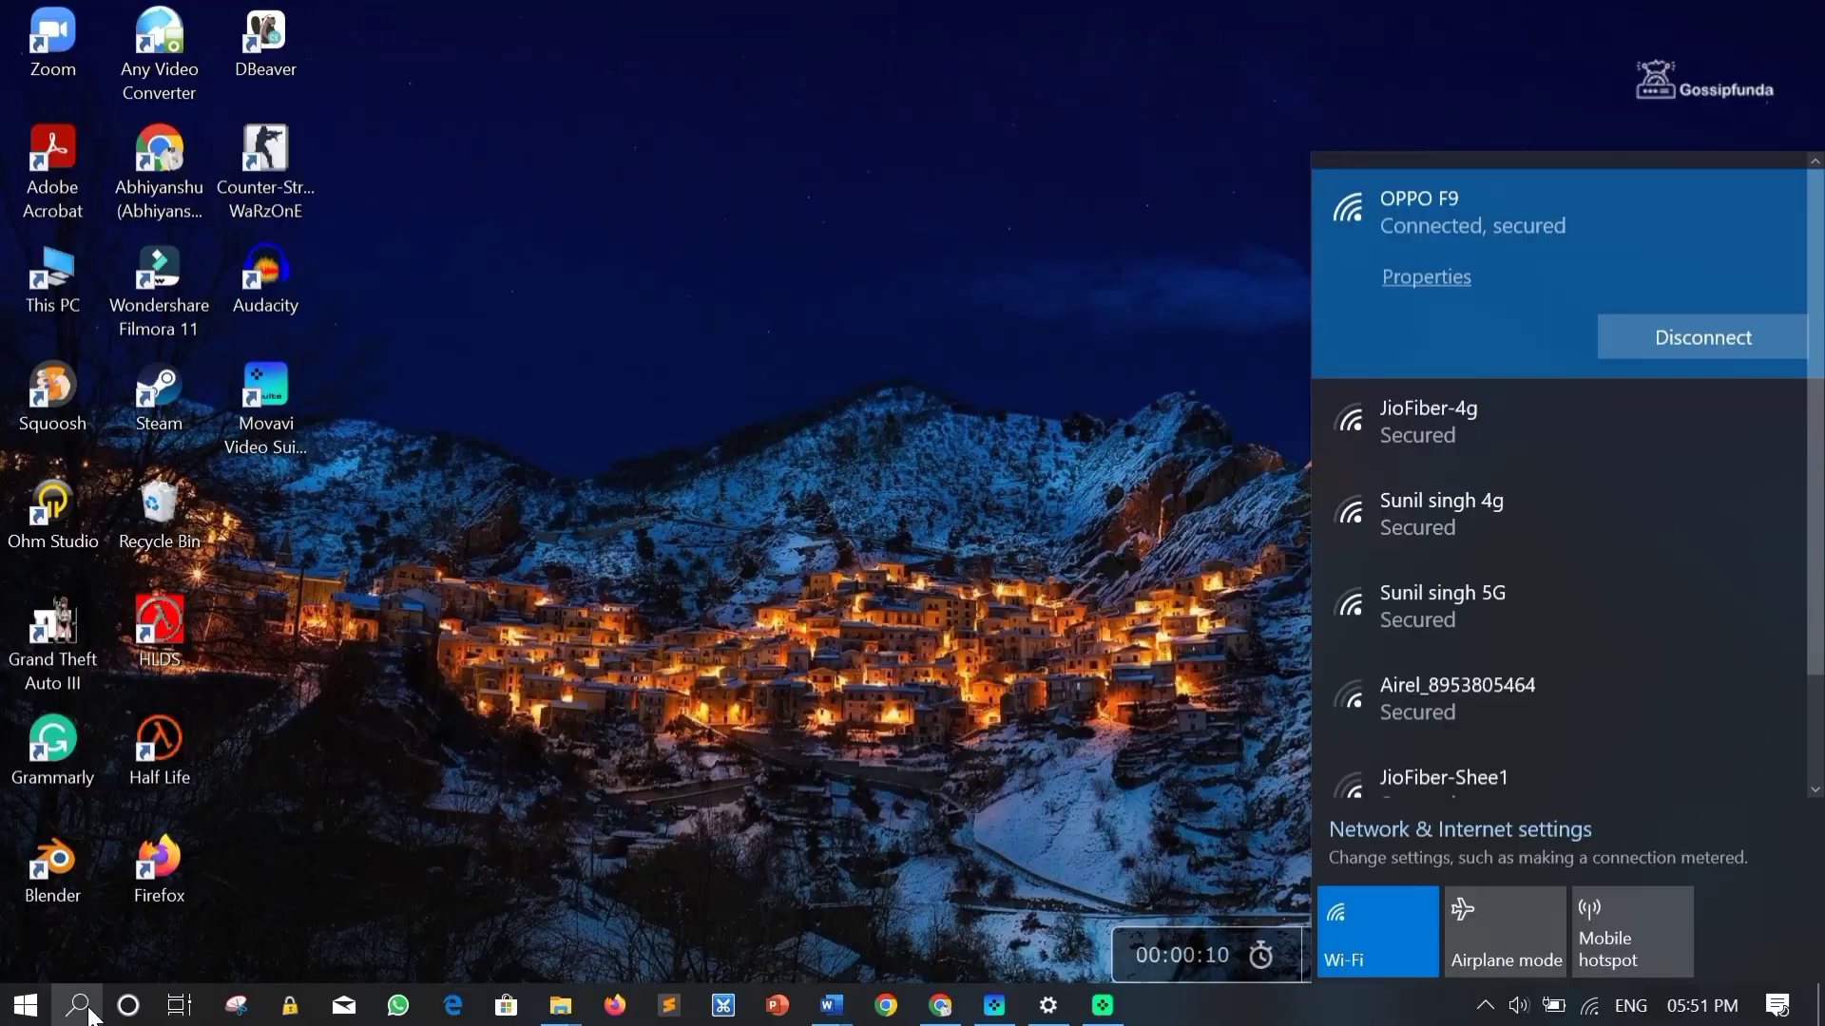
Bring up the Windows taskbar search panel.
click(75, 1005)
text(you)
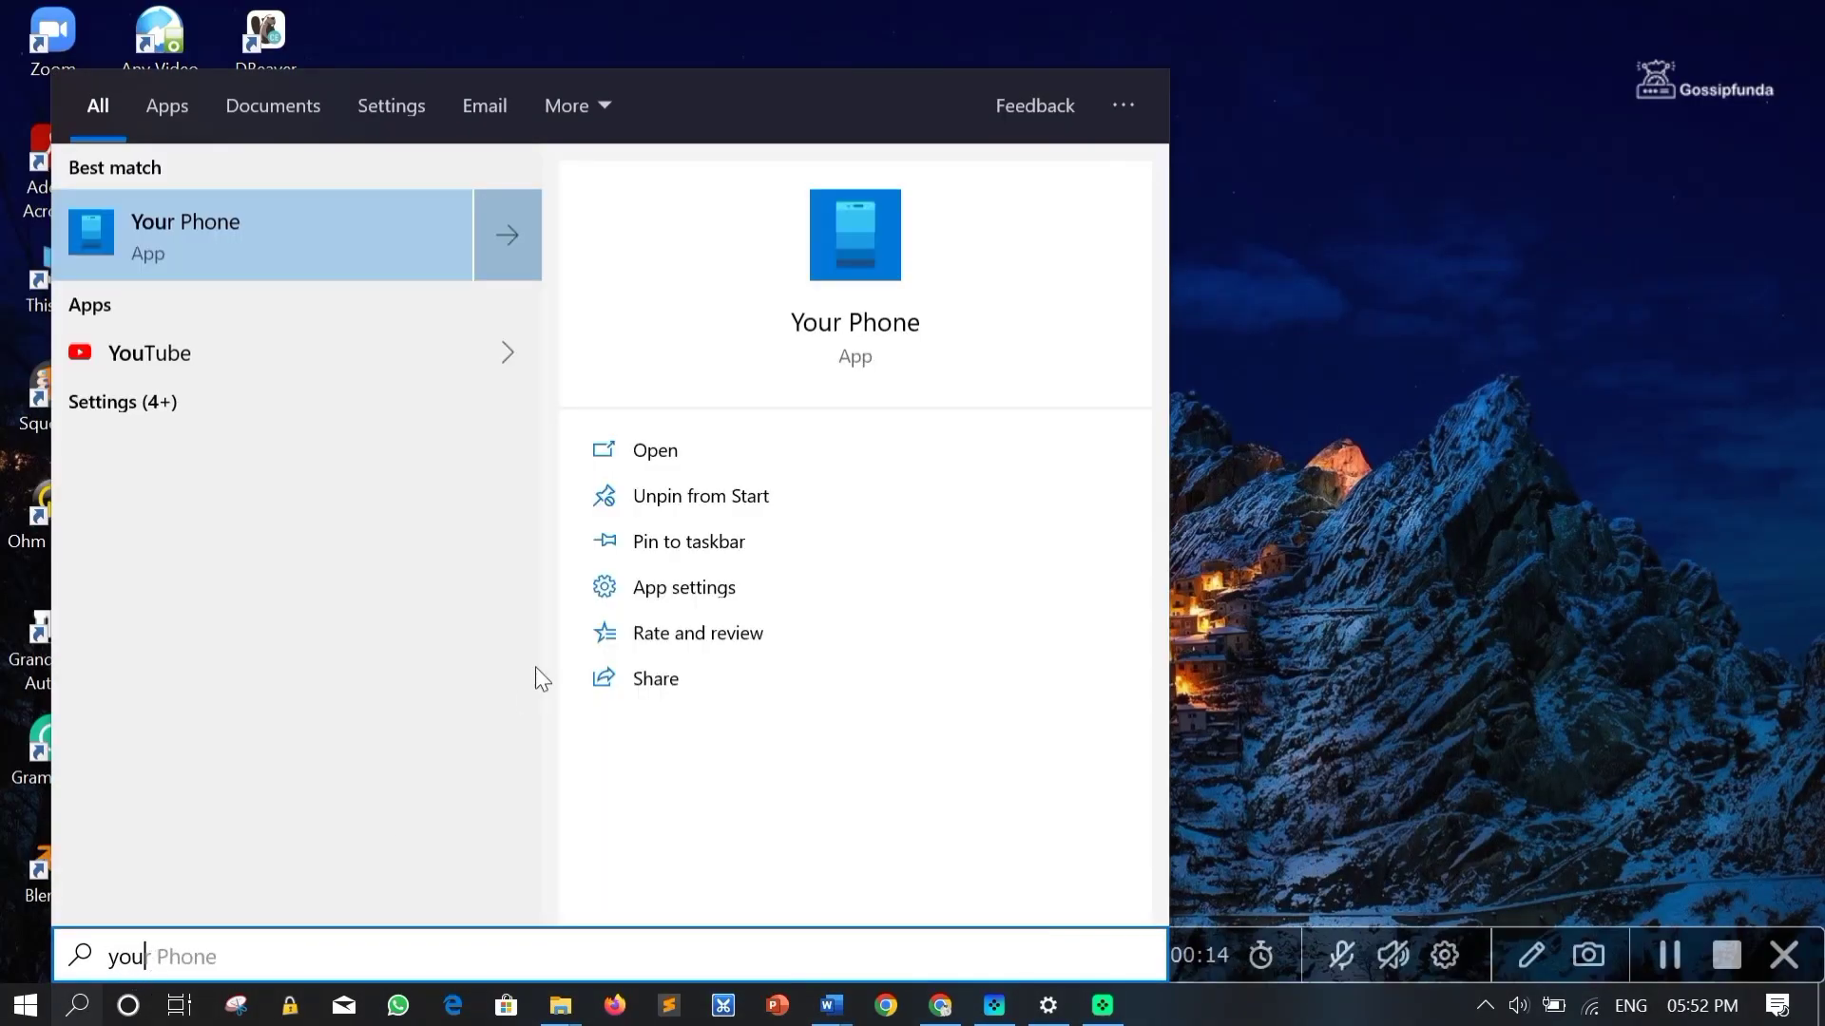
mouse_move(708, 512)
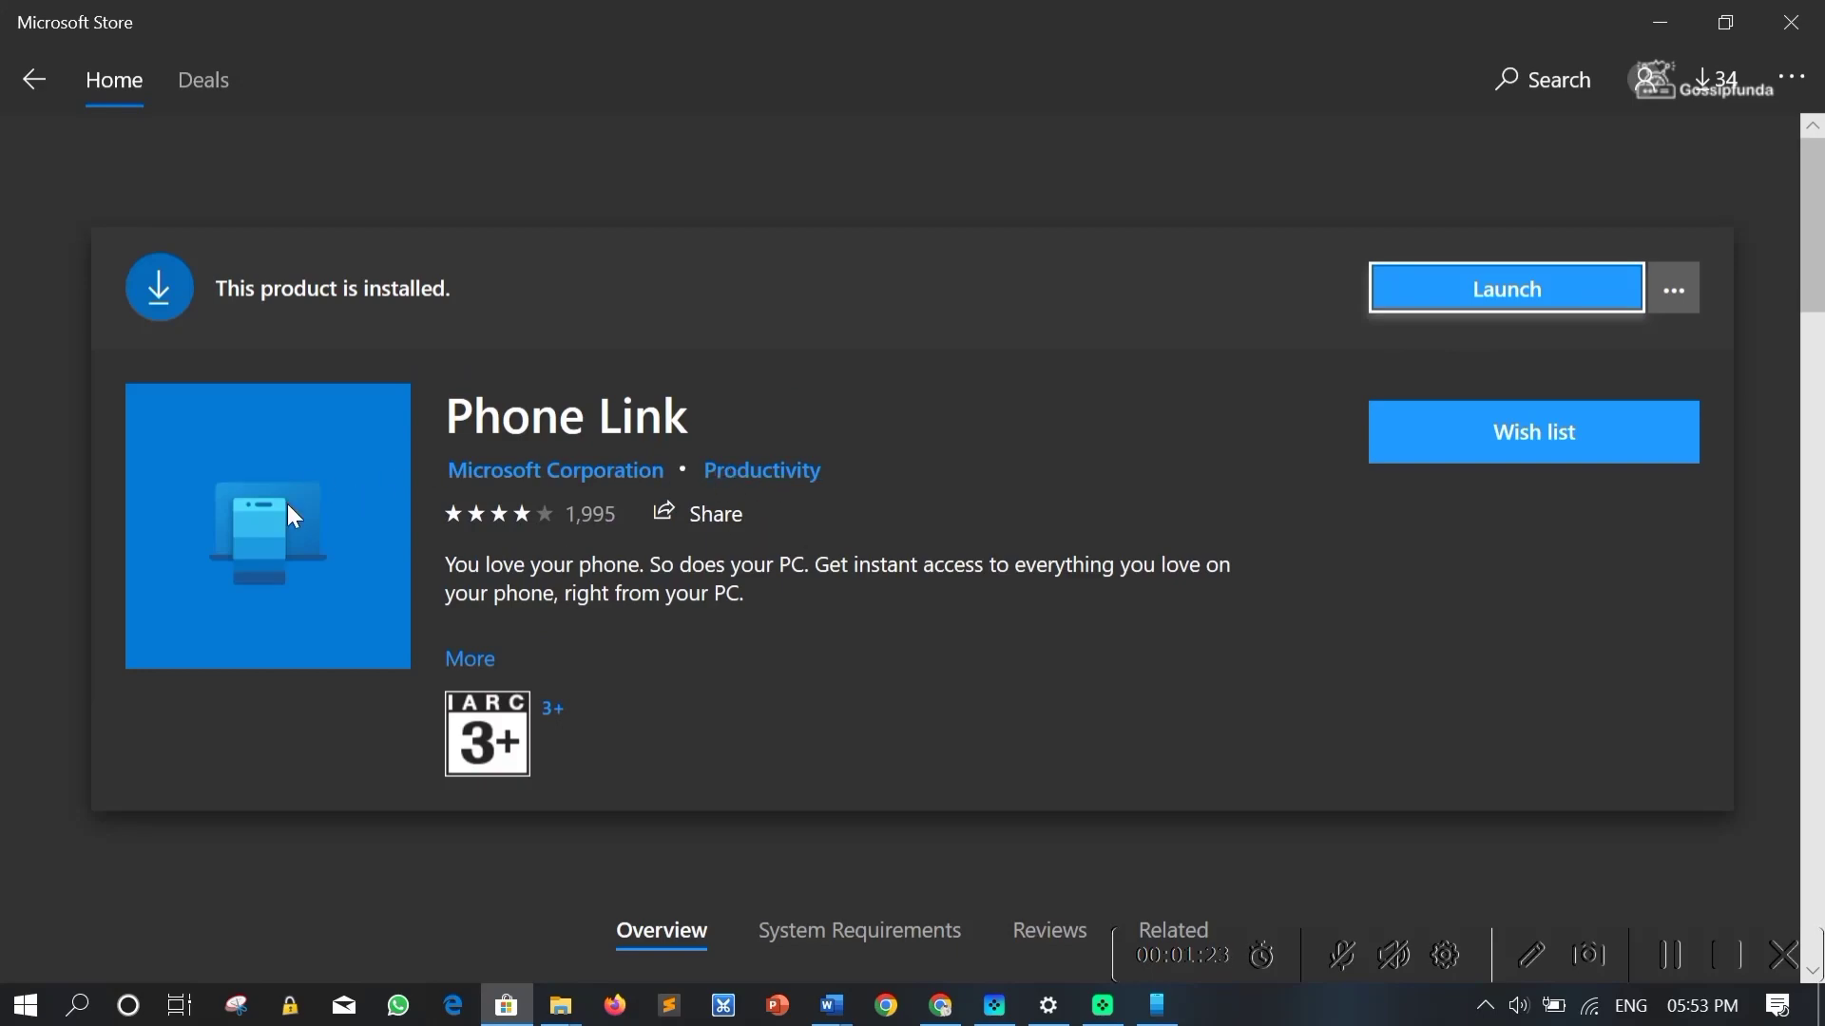
Launch the installed Phone Link app from its Store page.
click(1506, 288)
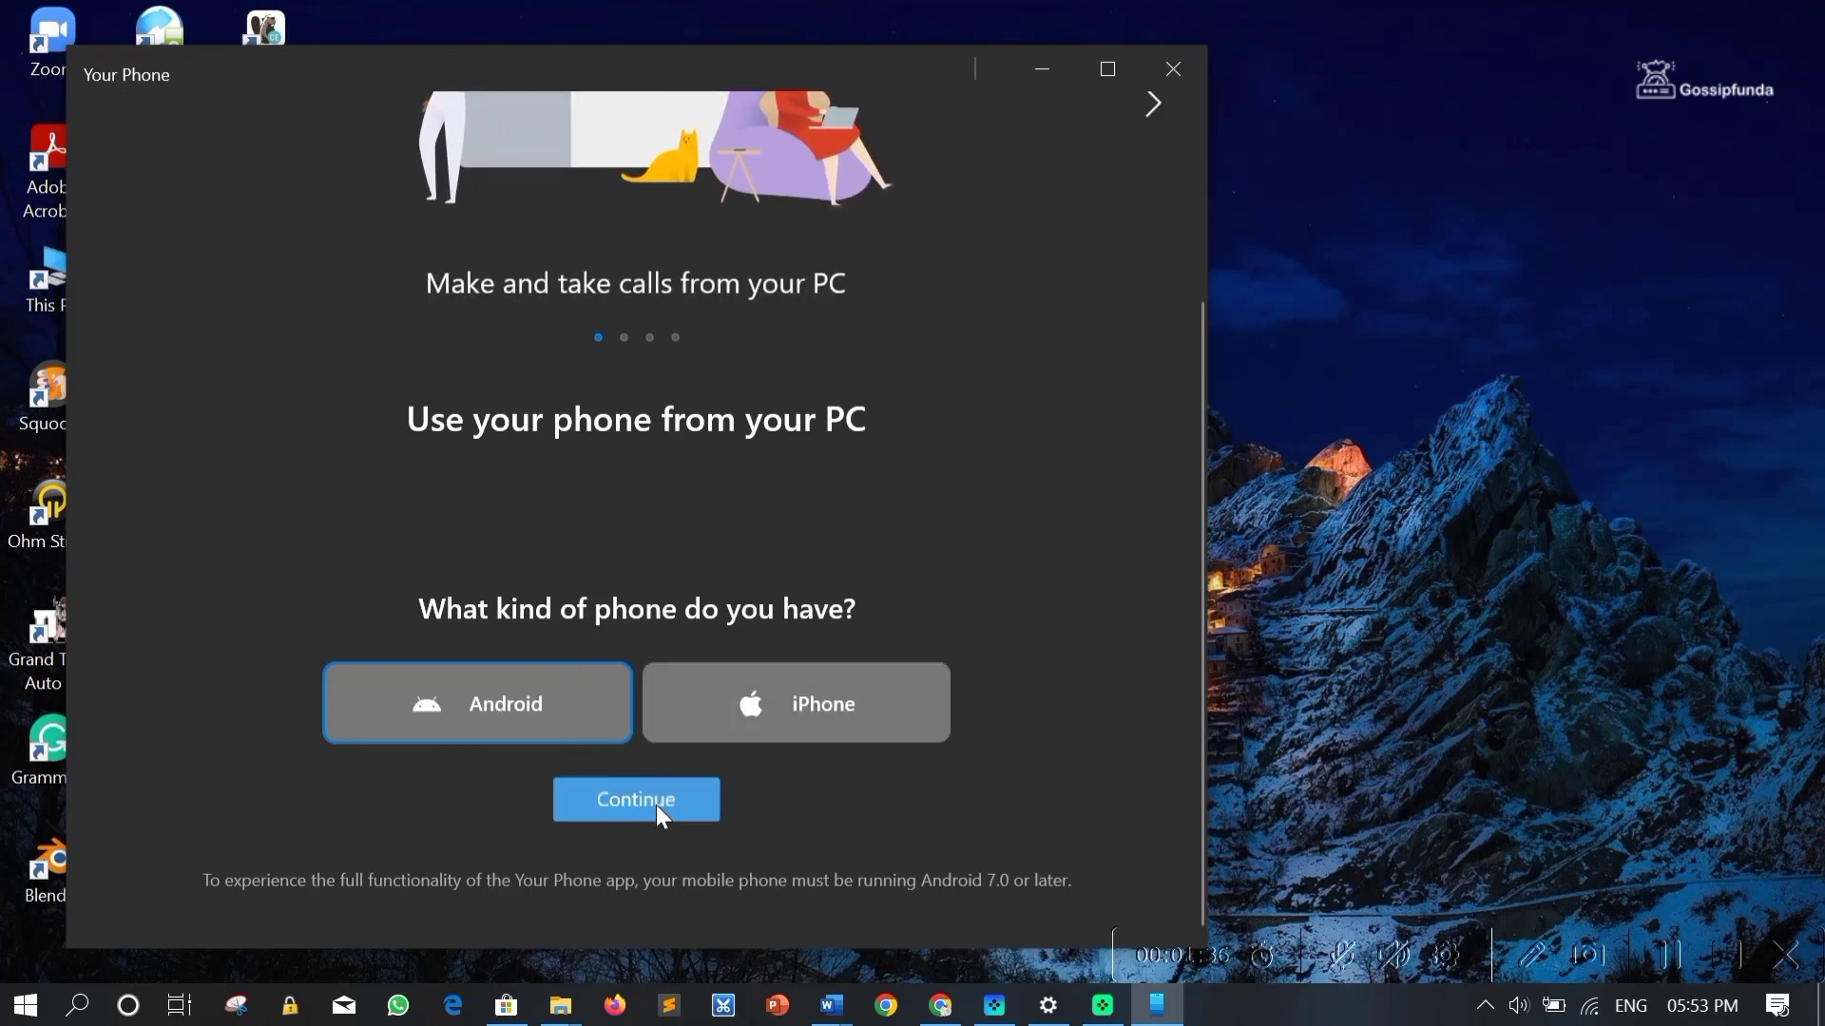
Continue Android setup with the signed-in account, confirm the companion app, and show the QR code.
click(636, 800)
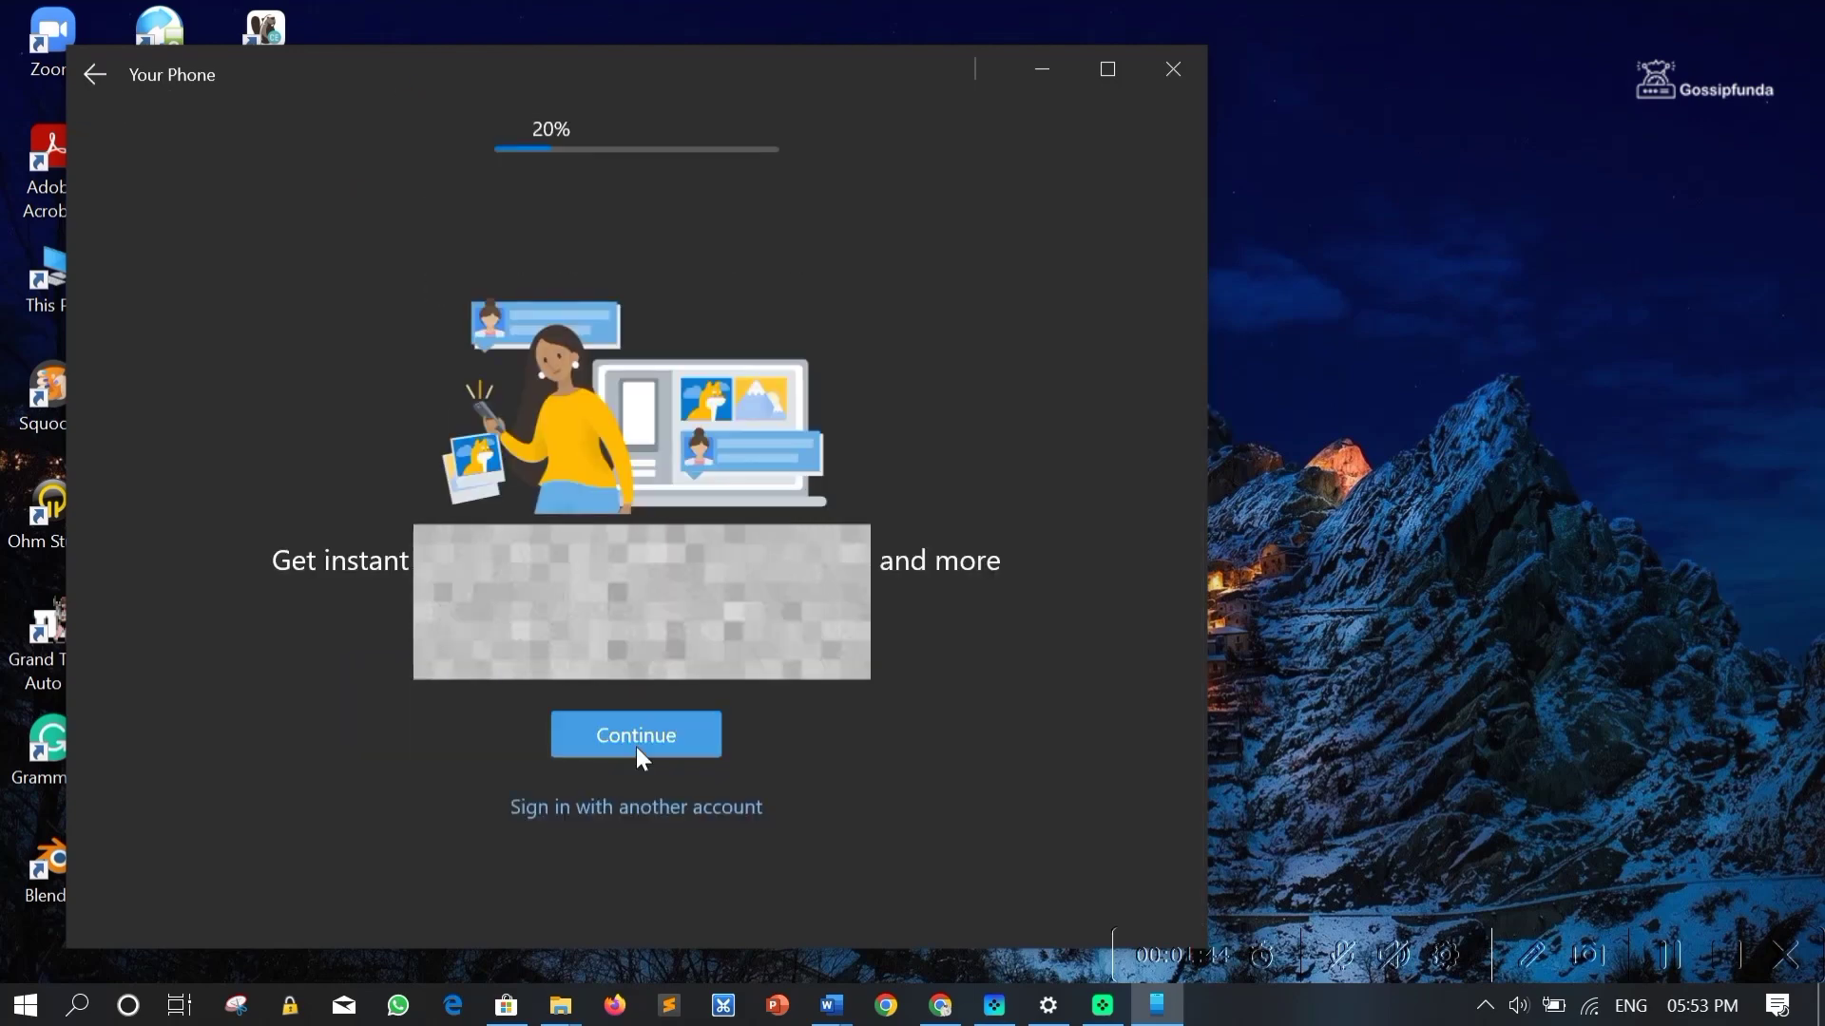
click(636, 735)
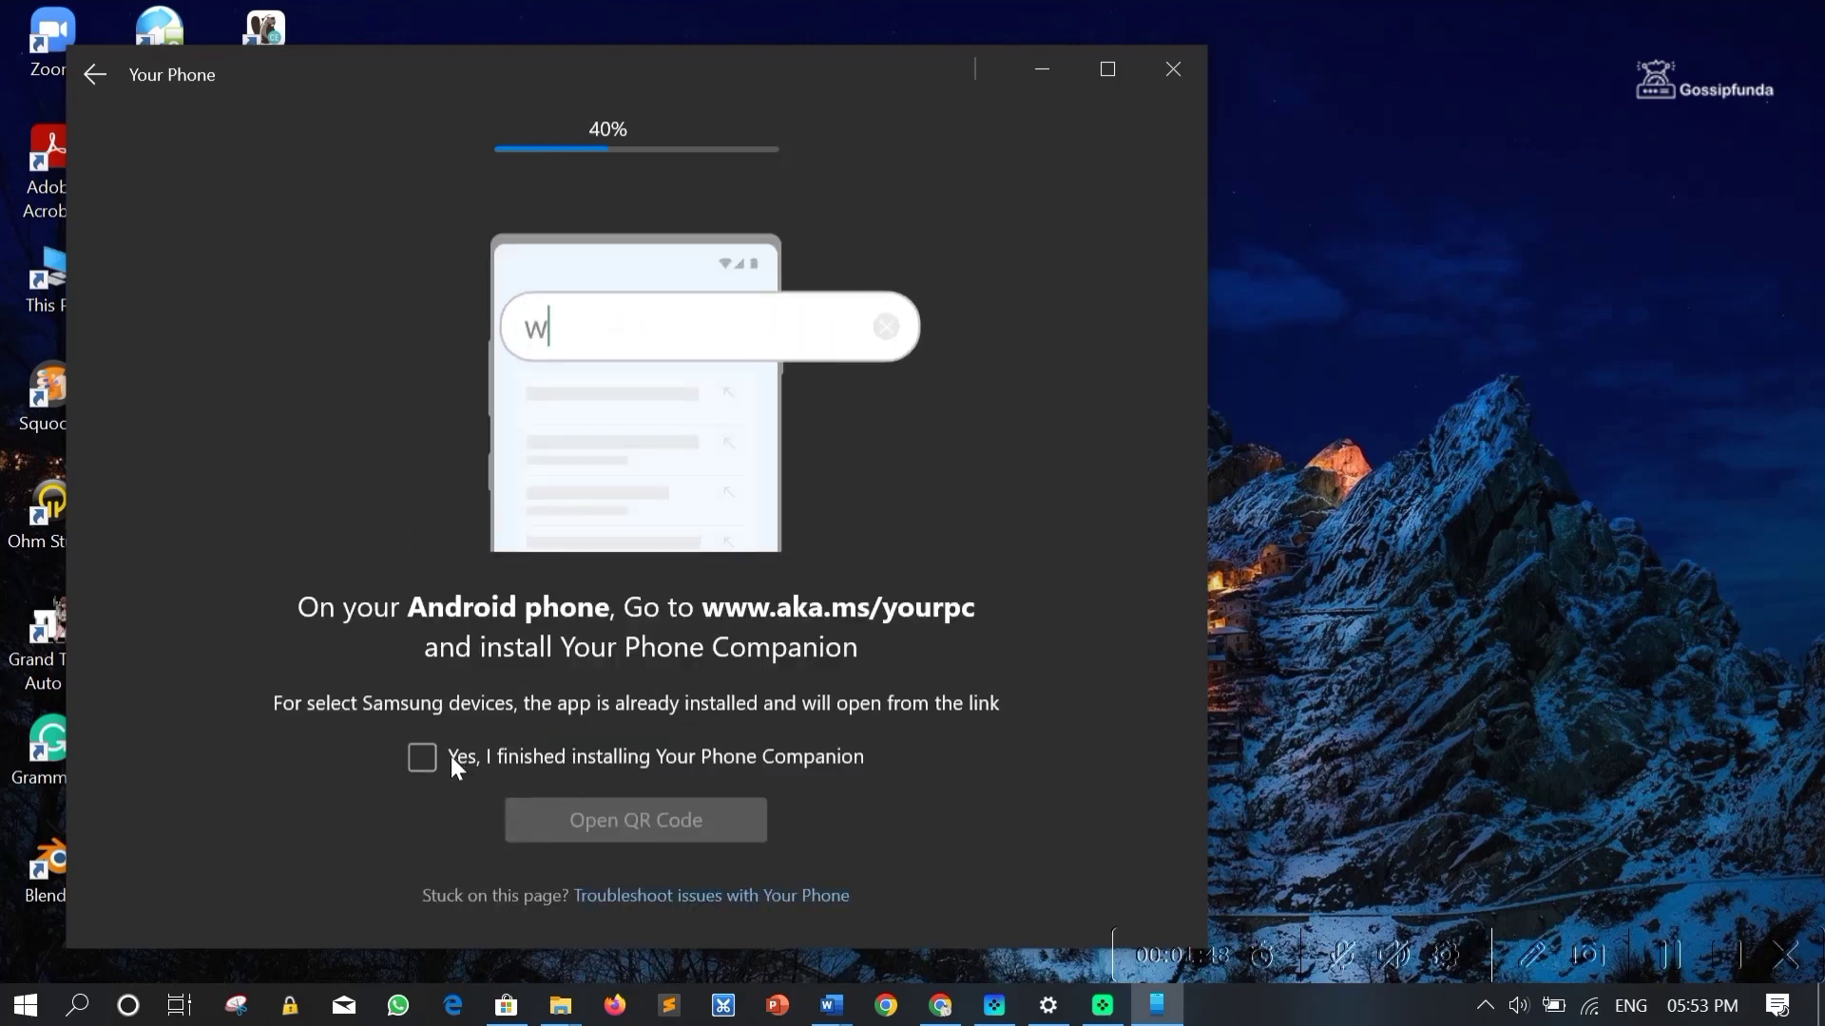
click(422, 758)
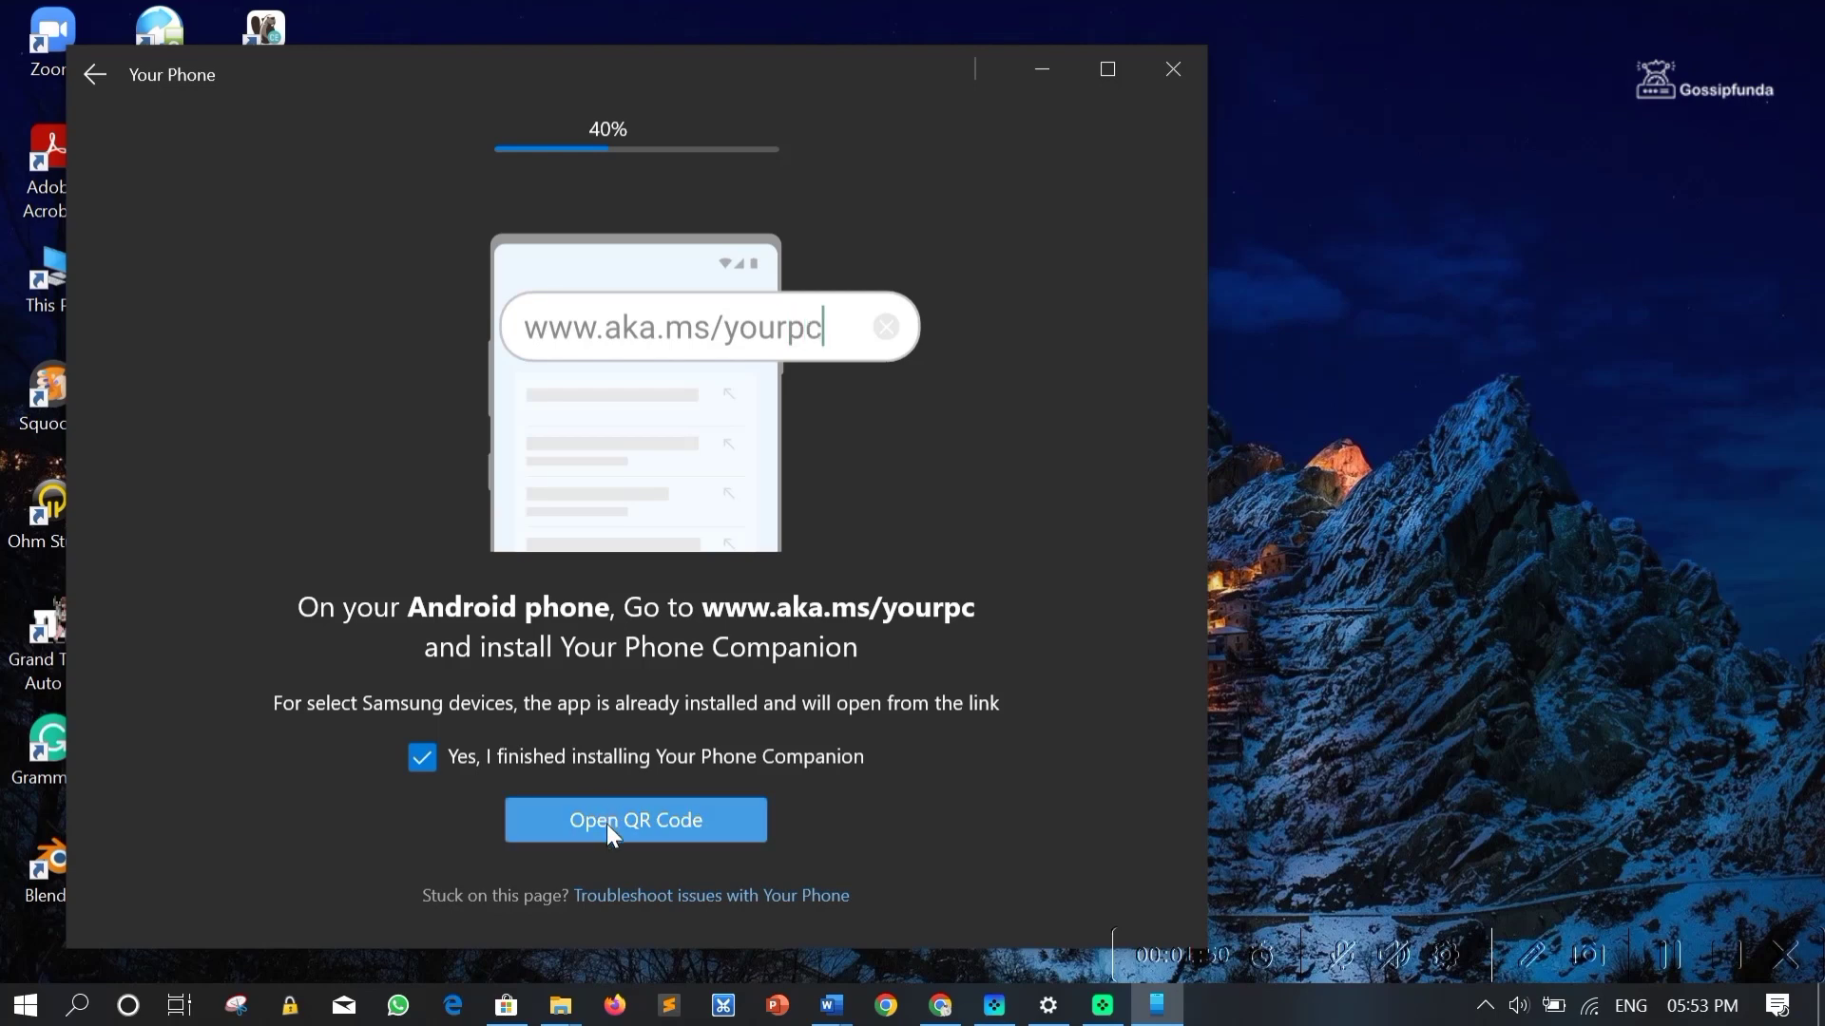
click(635, 820)
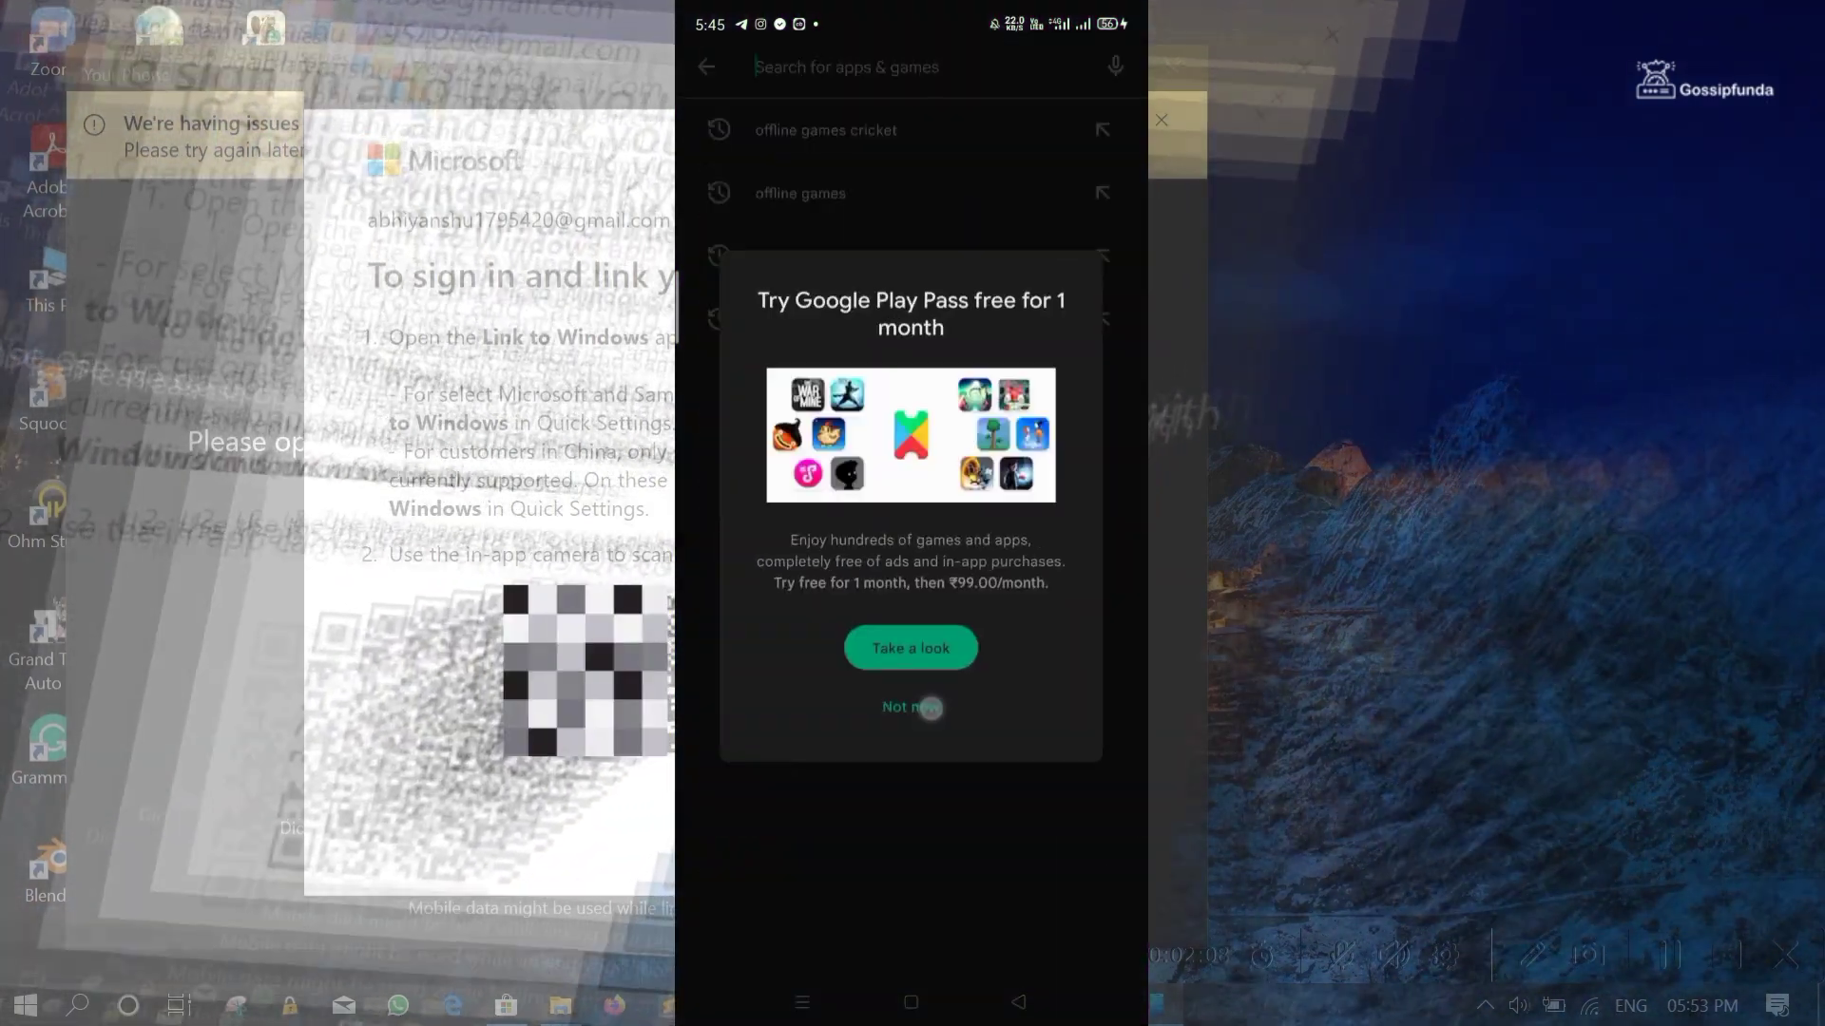
Dismiss the Play Pass offer, start Link to Windows pairing, and allow camera access.
click(911, 707)
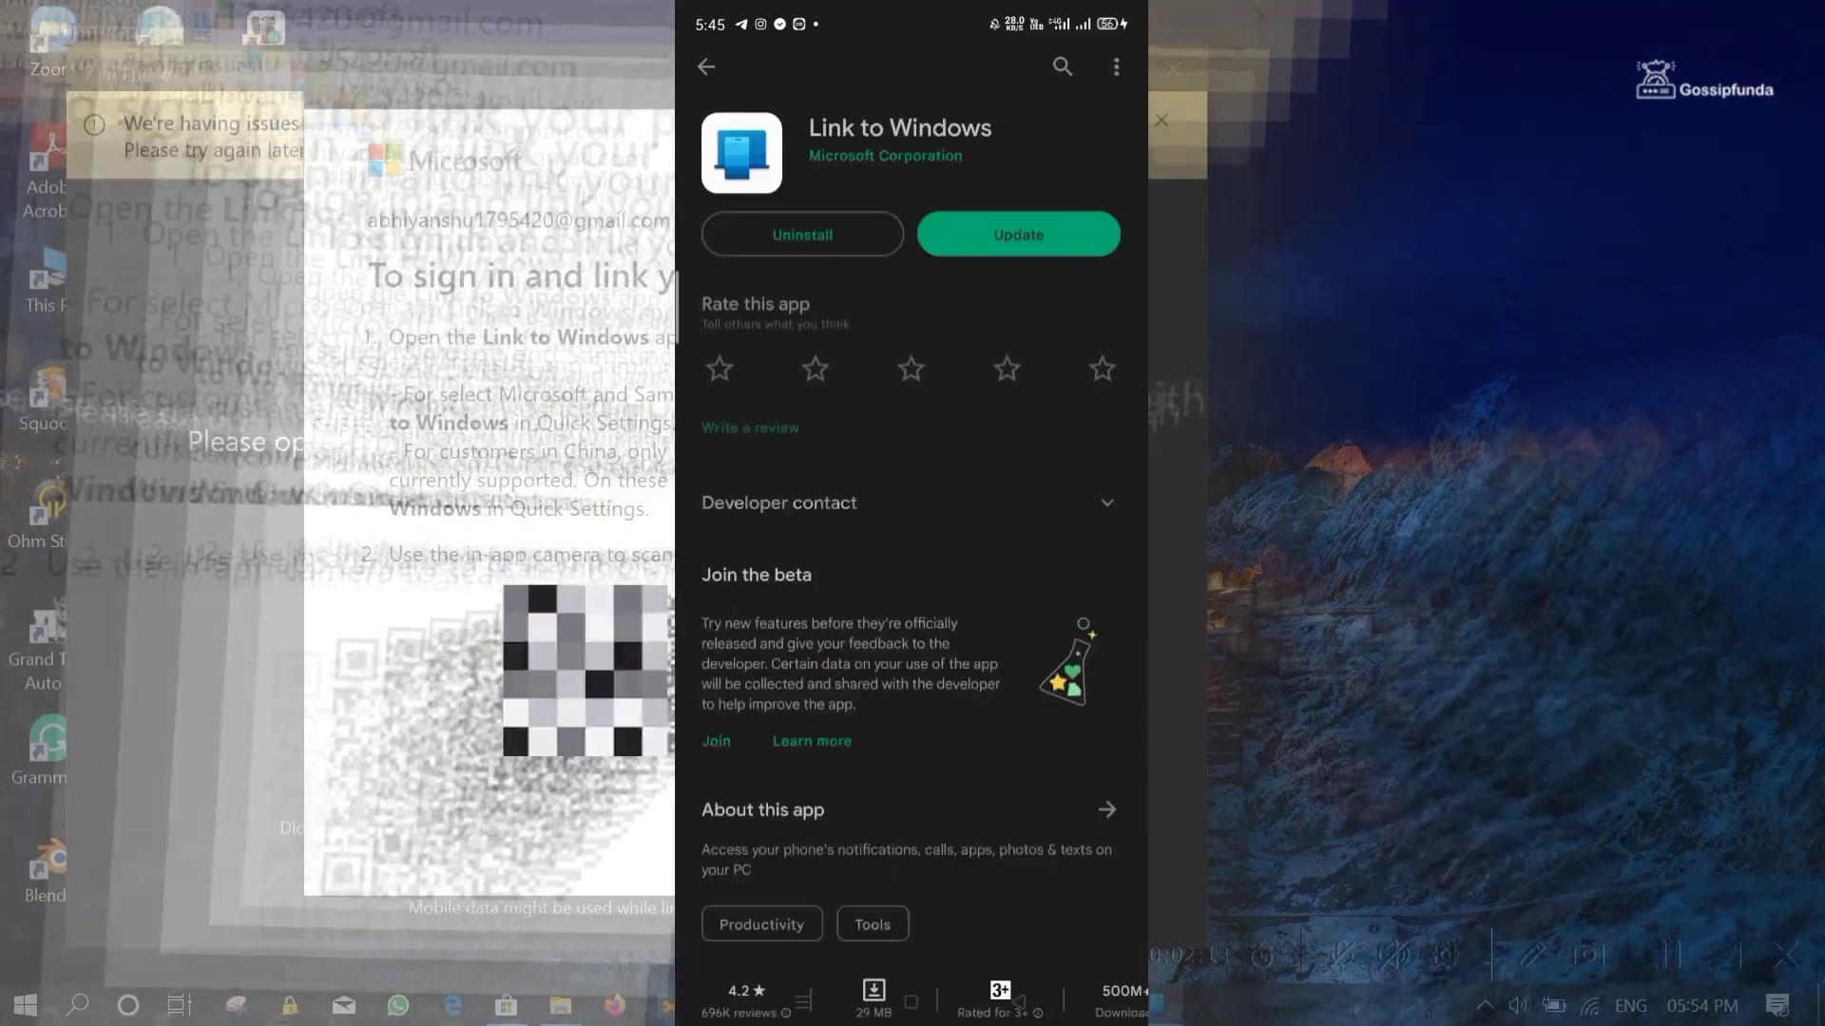
click(1018, 234)
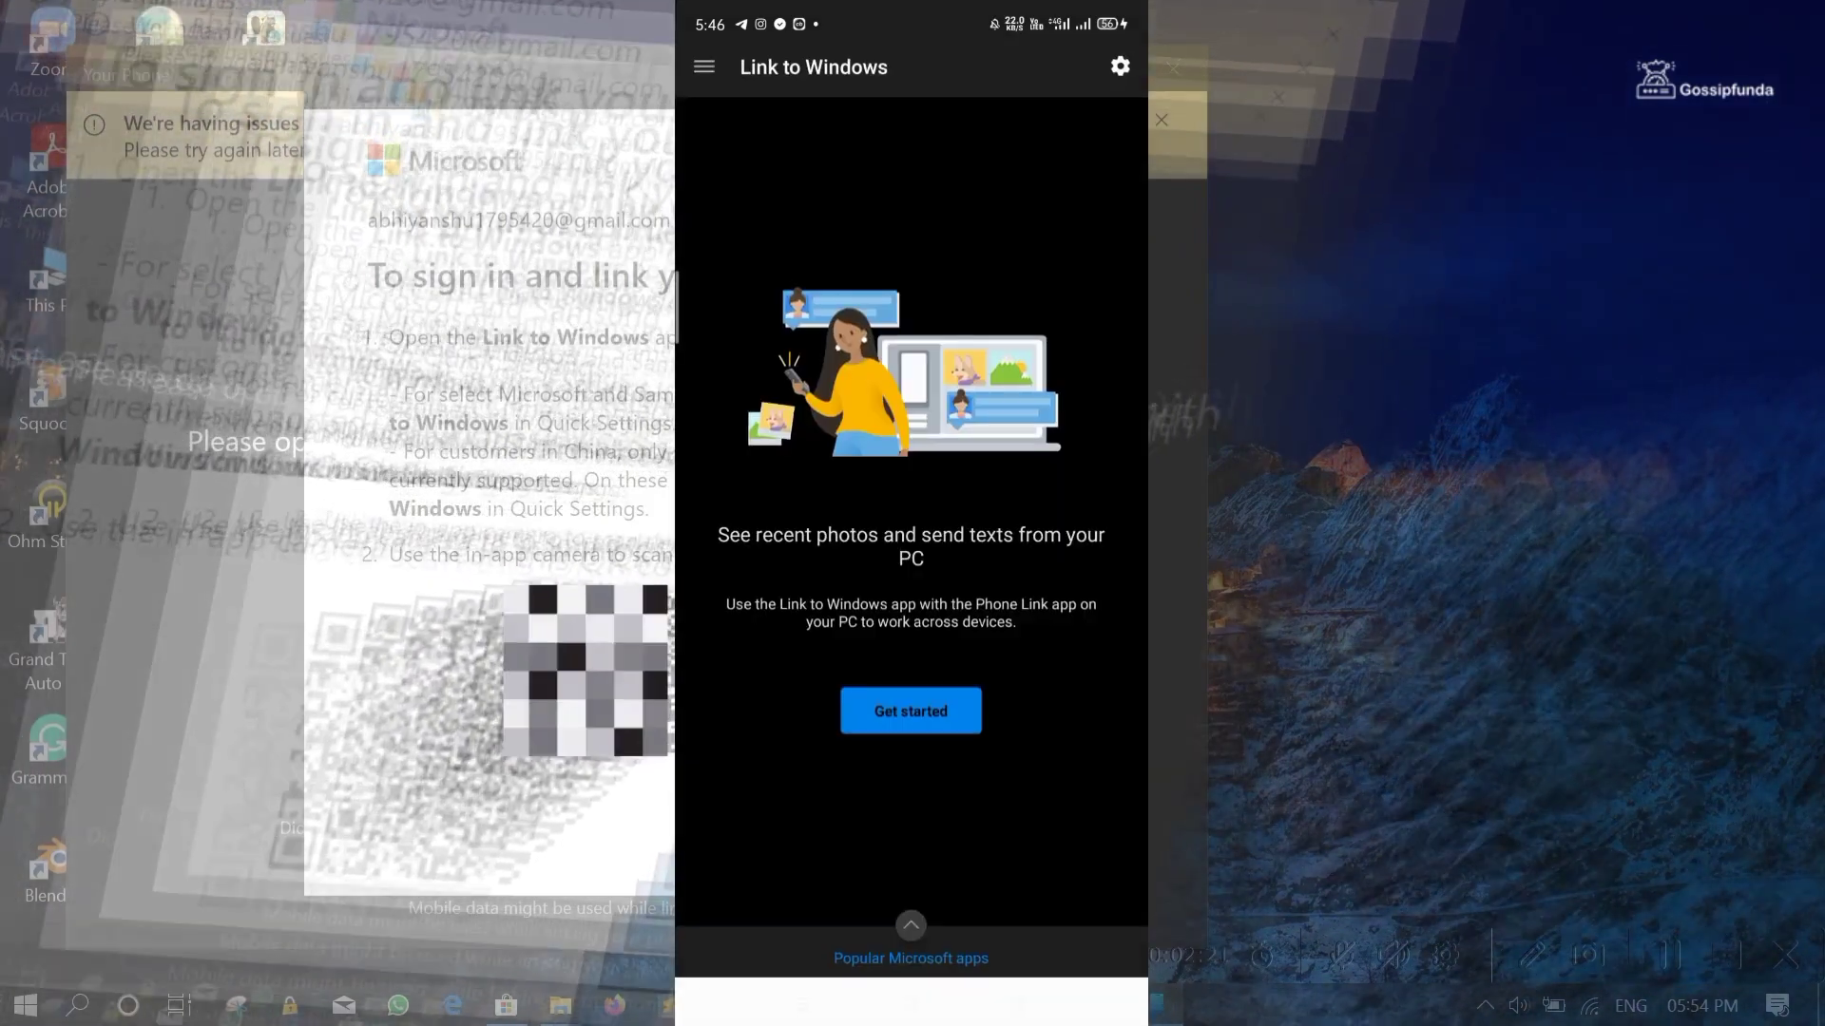
click(911, 711)
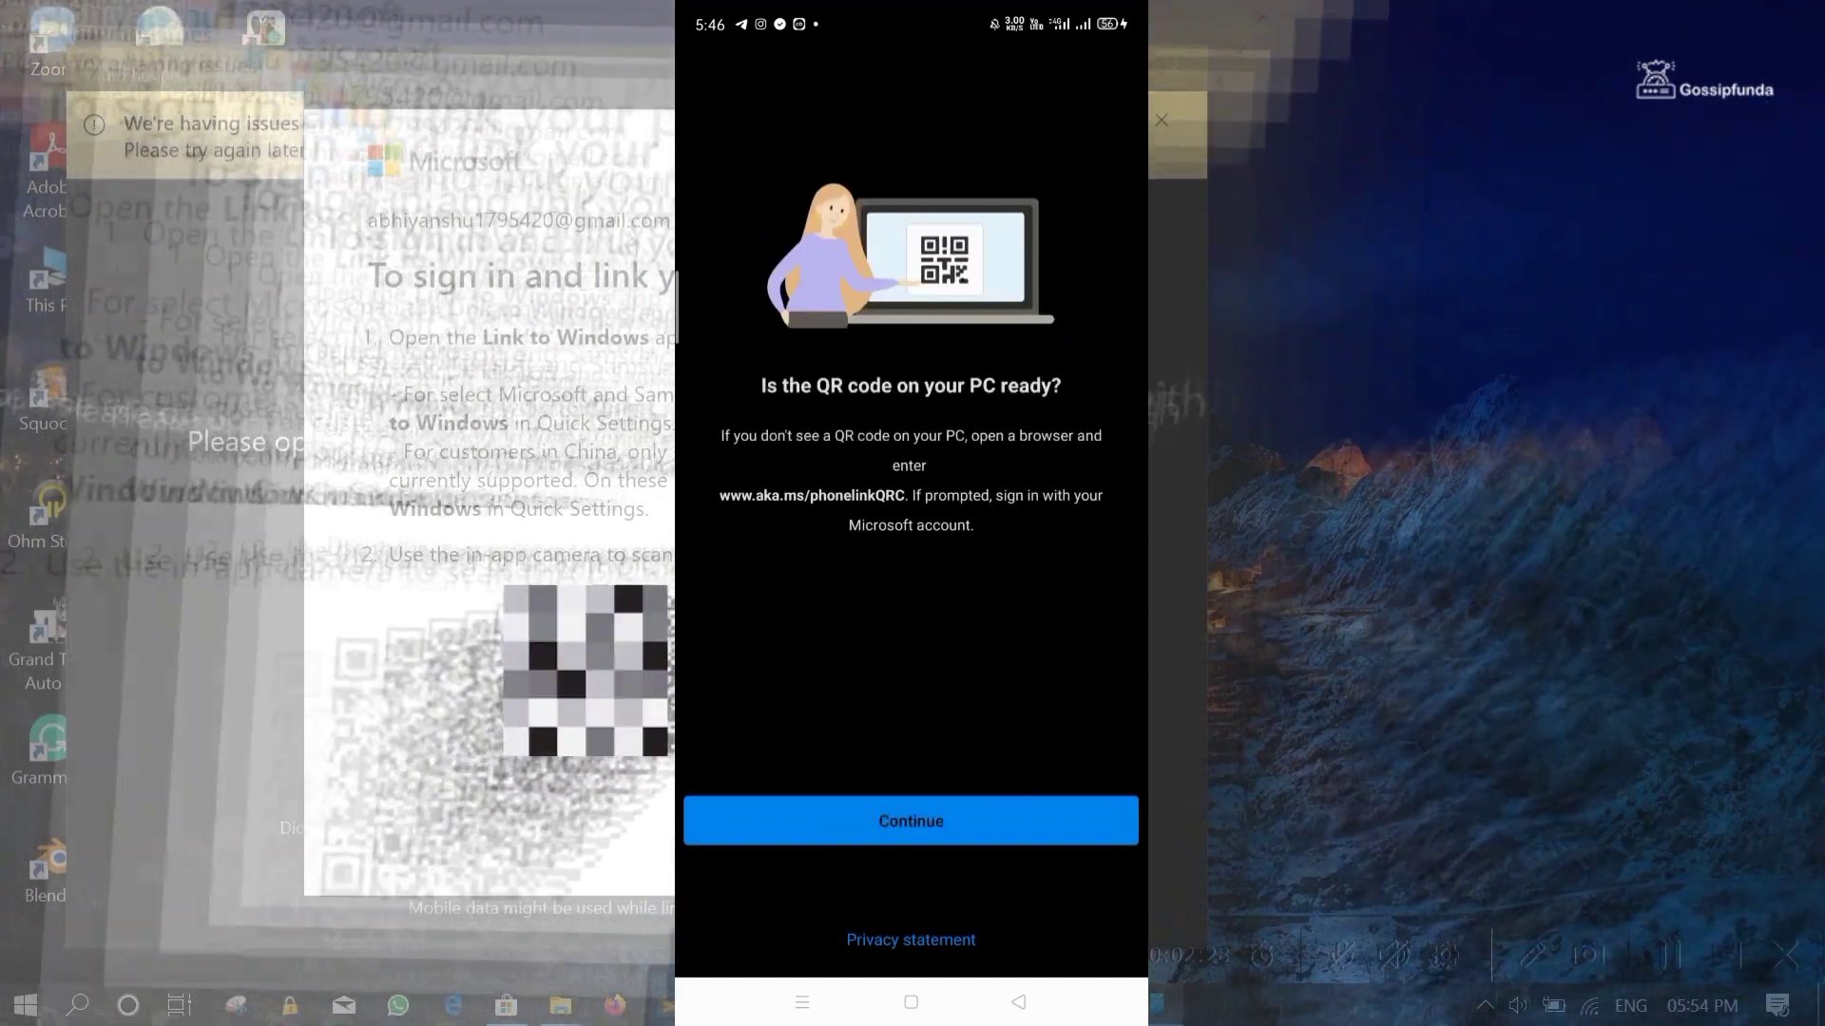
click(911, 821)
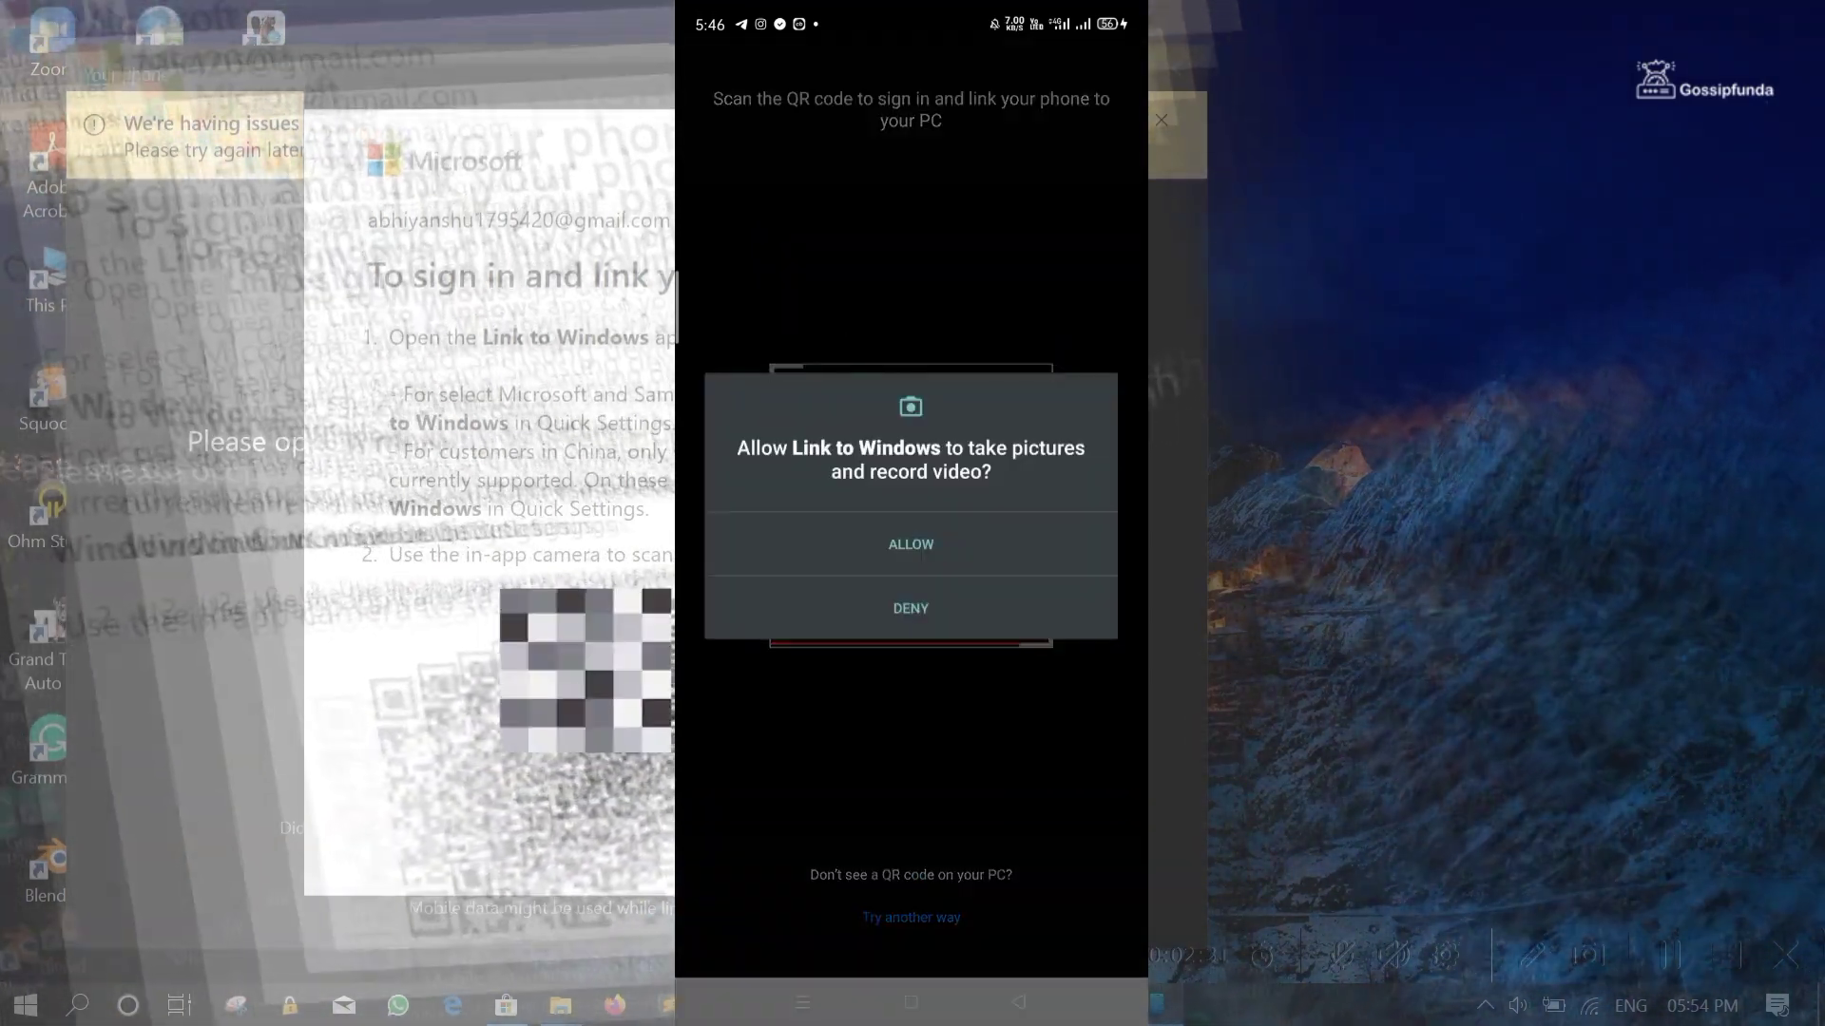
click(911, 544)
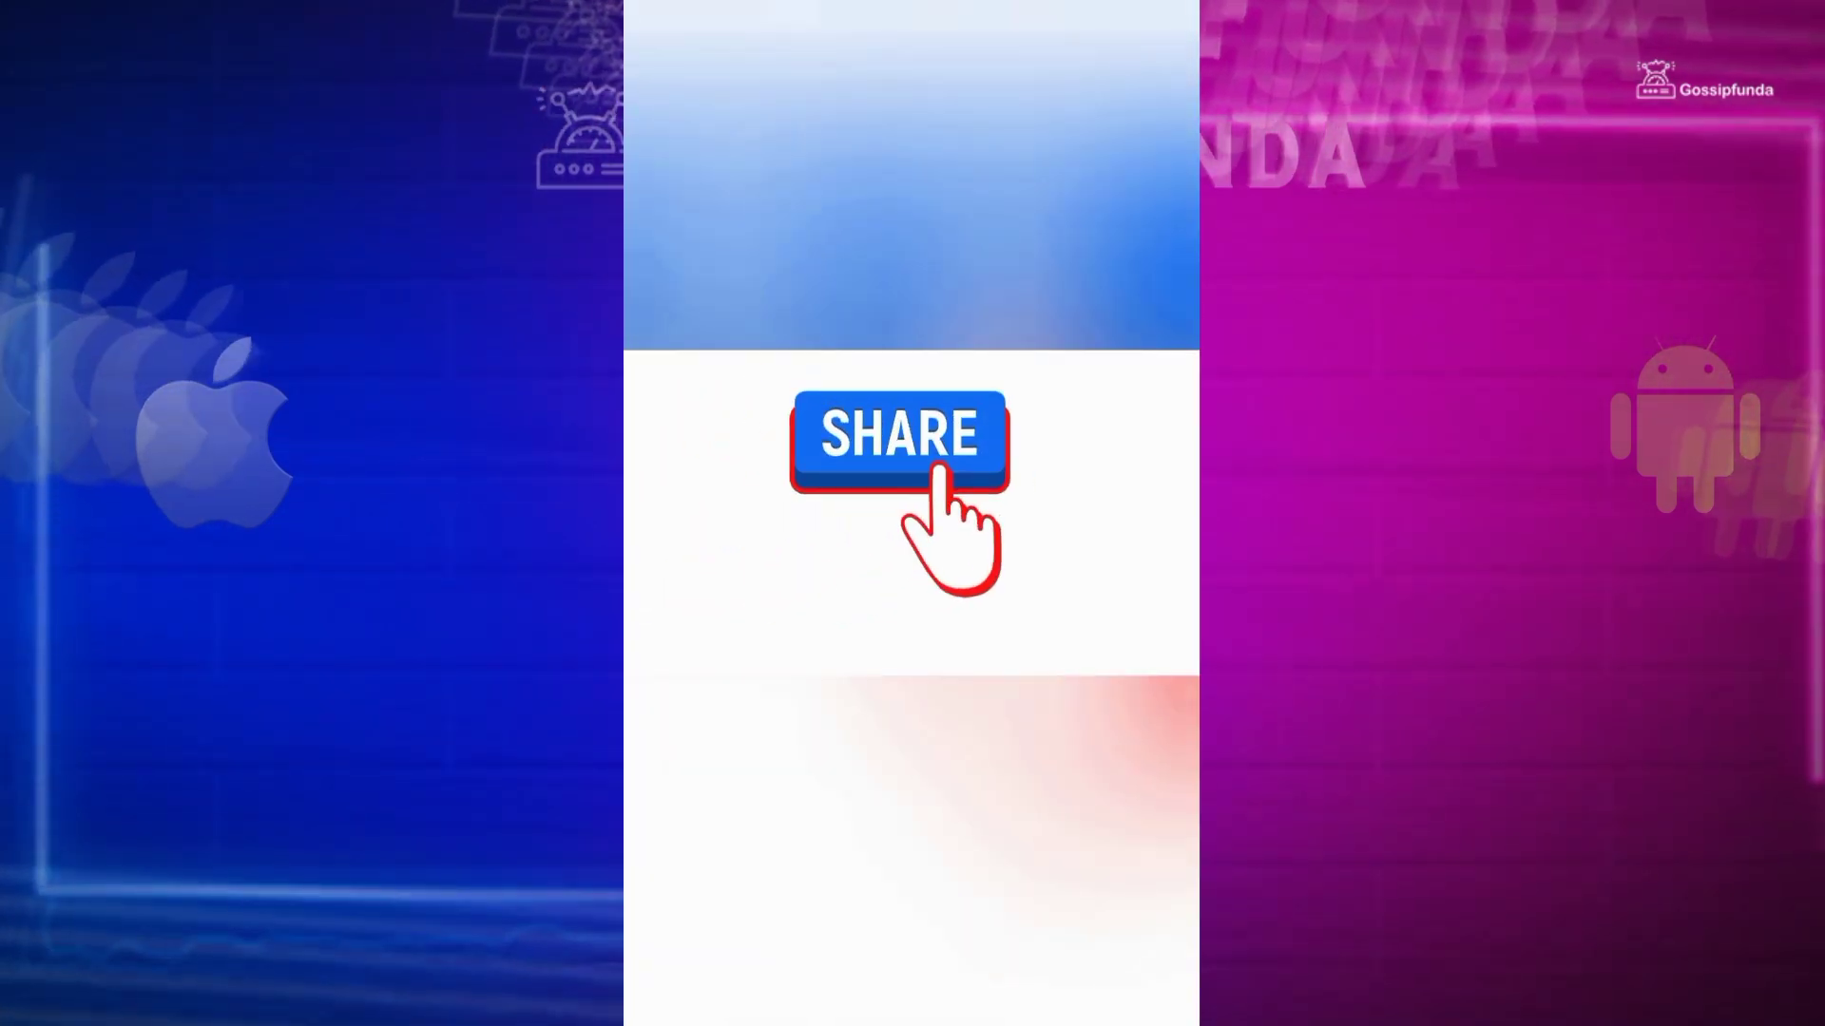
click(906, 456)
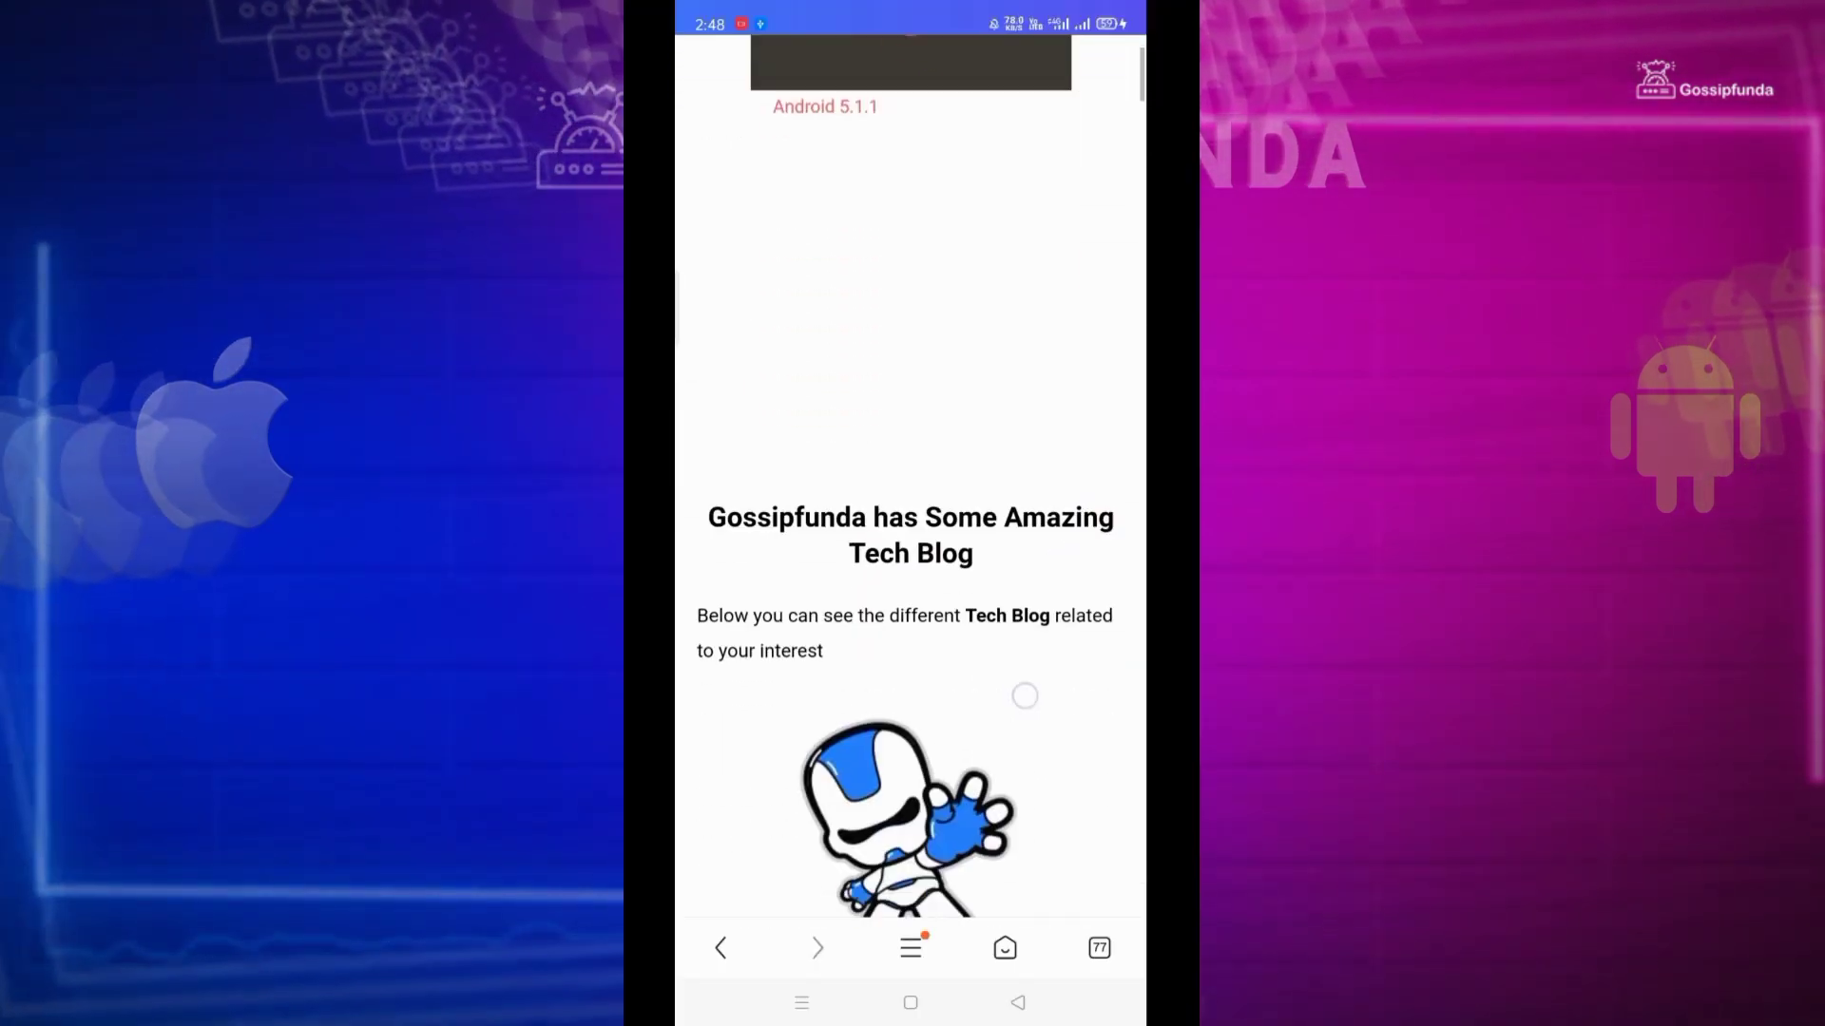